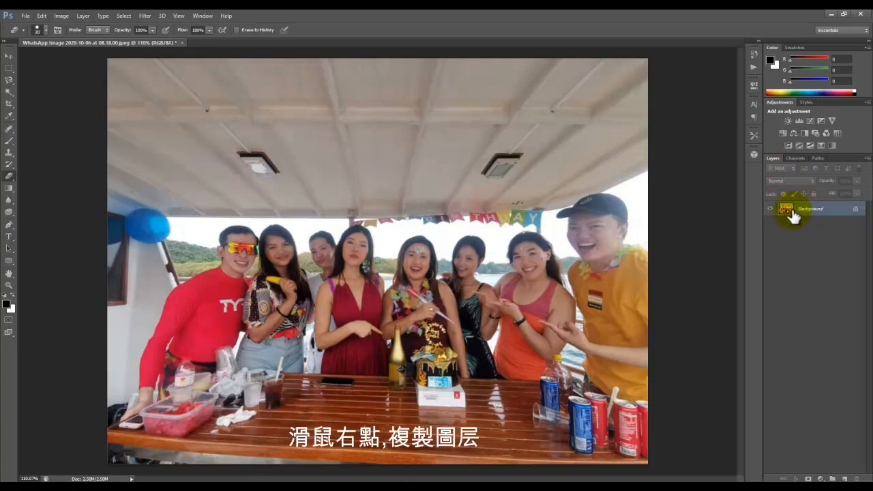
# Duplicate the Background layer of the party photo
pyautogui.rightClick(808, 207)
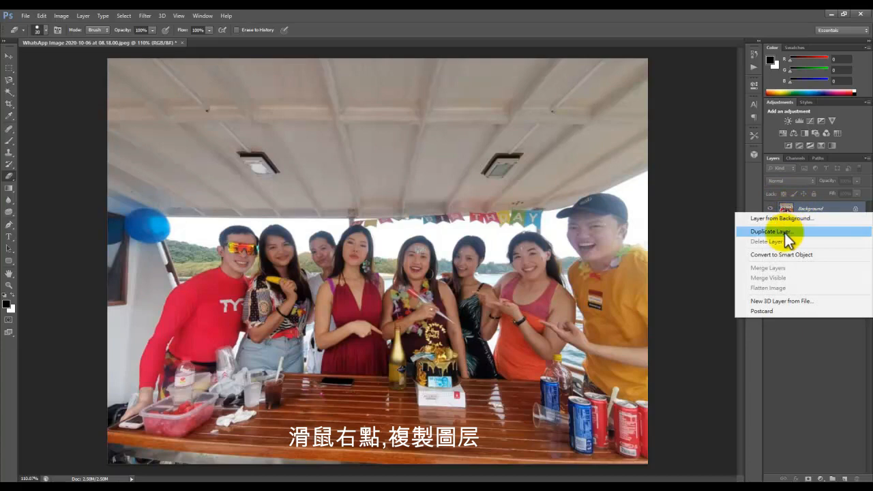
pyautogui.click(771, 232)
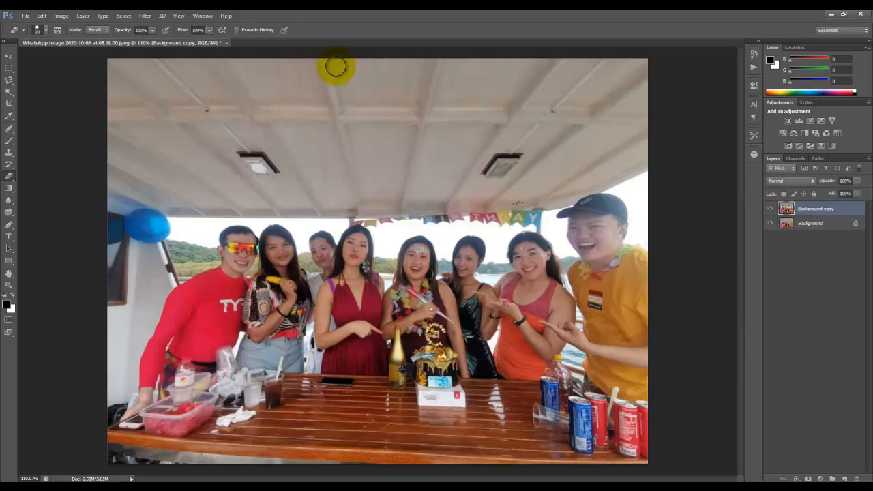
pyautogui.click(145, 15)
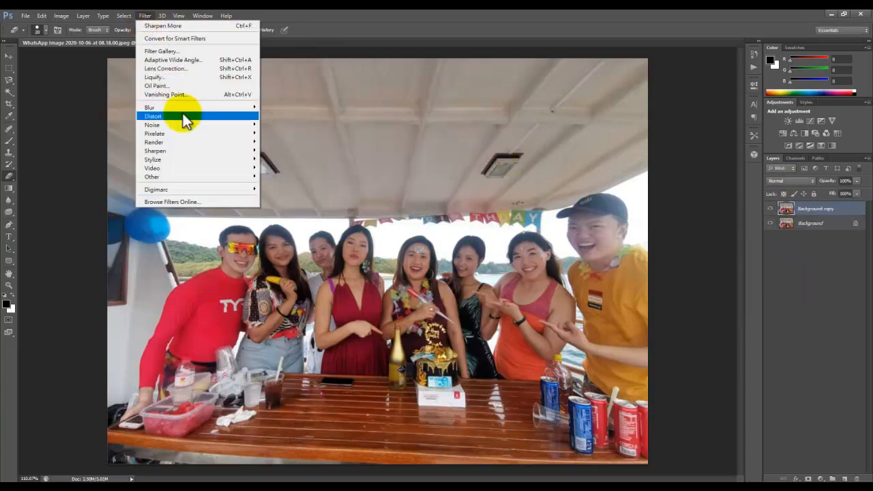
pyautogui.moveTo(156, 150)
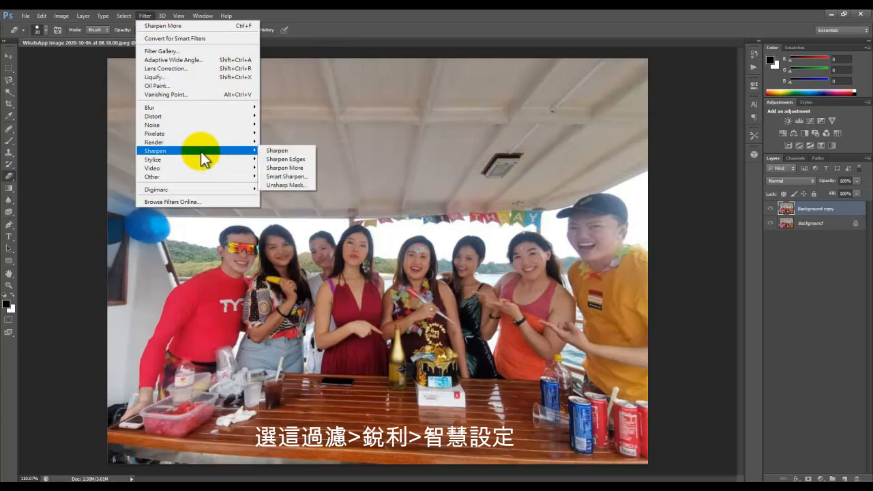
pyautogui.moveTo(286, 185)
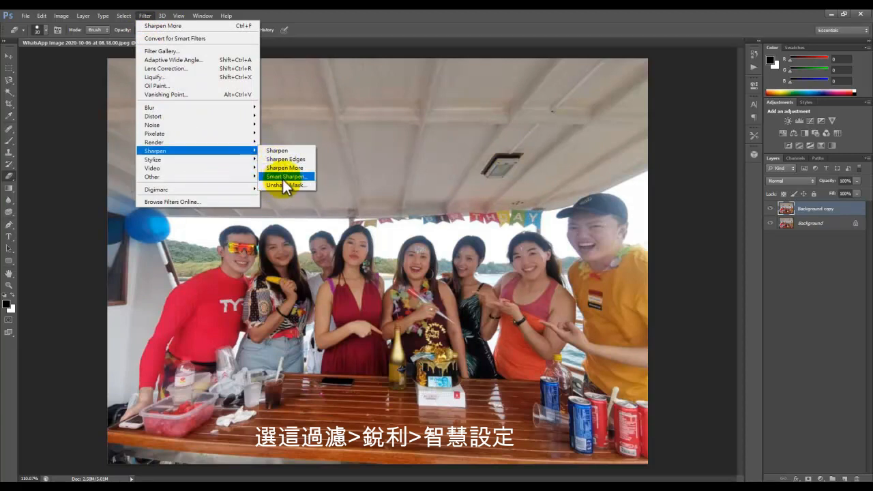
# Apply Smart Sharpen to the layer copy with a raised amount and radius
pyautogui.click(287, 176)
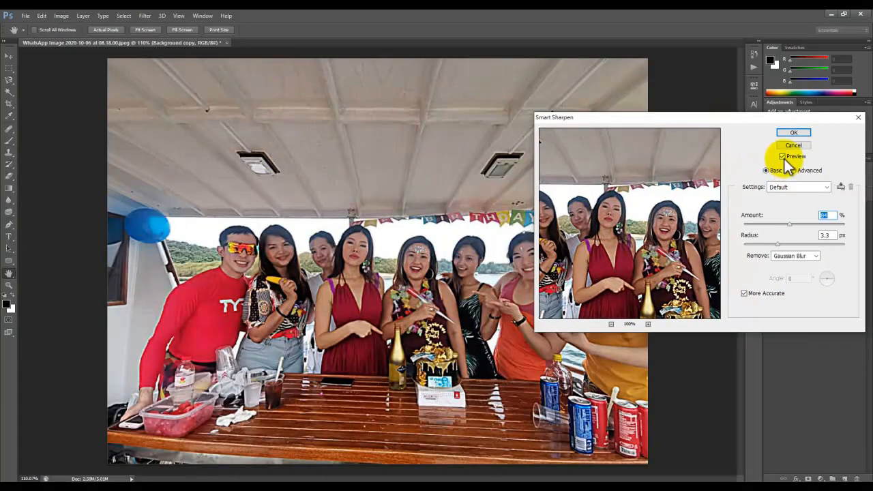
pyautogui.click(783, 156)
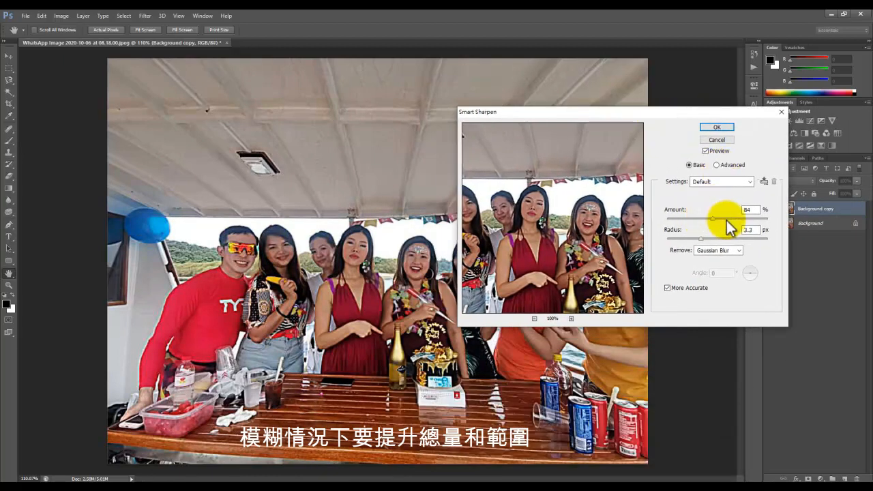
pyautogui.moveTo(702, 245)
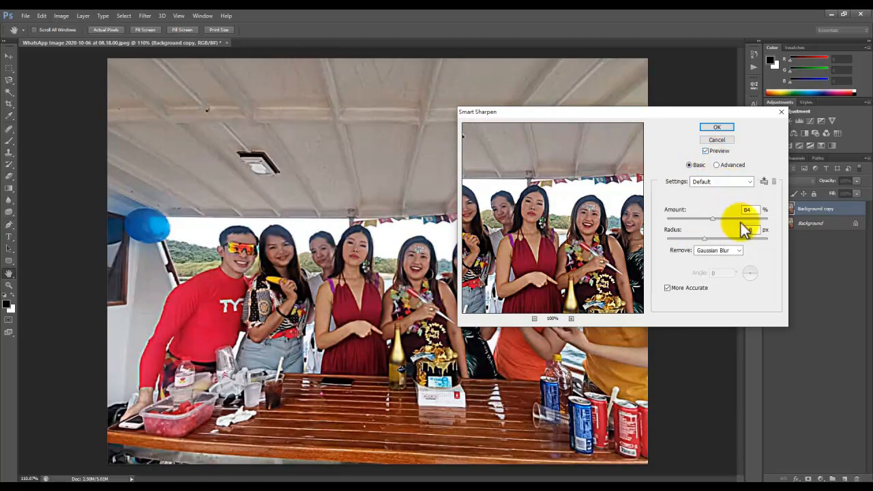
pyautogui.click(717, 127)
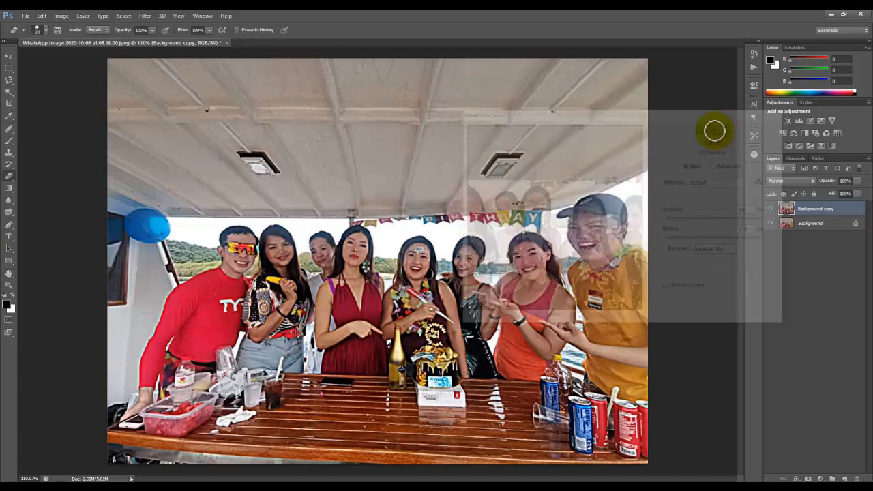
# Convert the duplicated photo layer to black and white
pyautogui.click(82, 15)
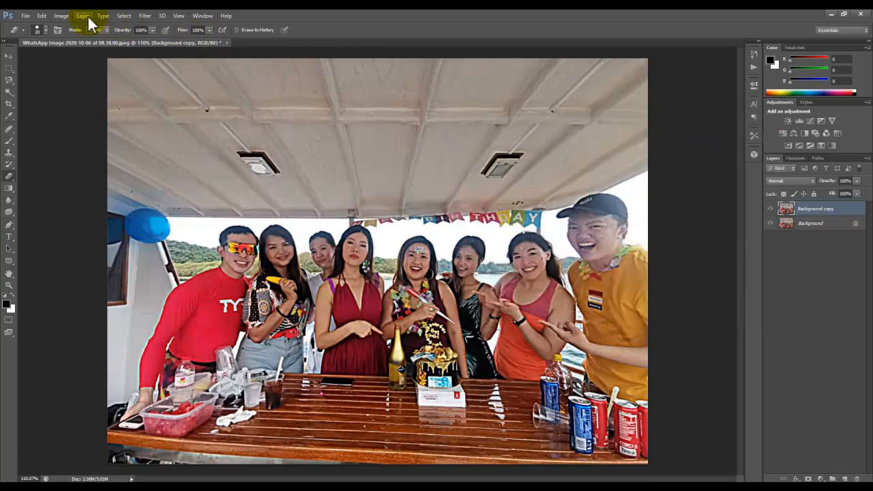
pyautogui.click(60, 15)
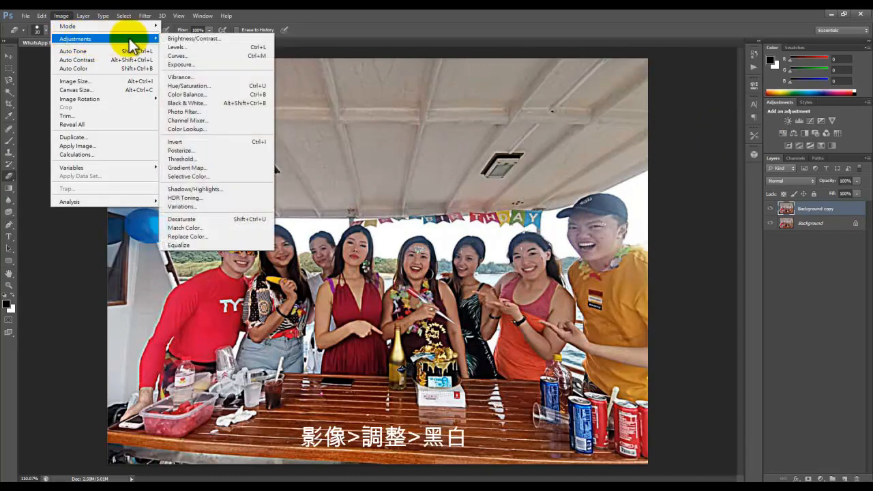
pyautogui.moveTo(243, 139)
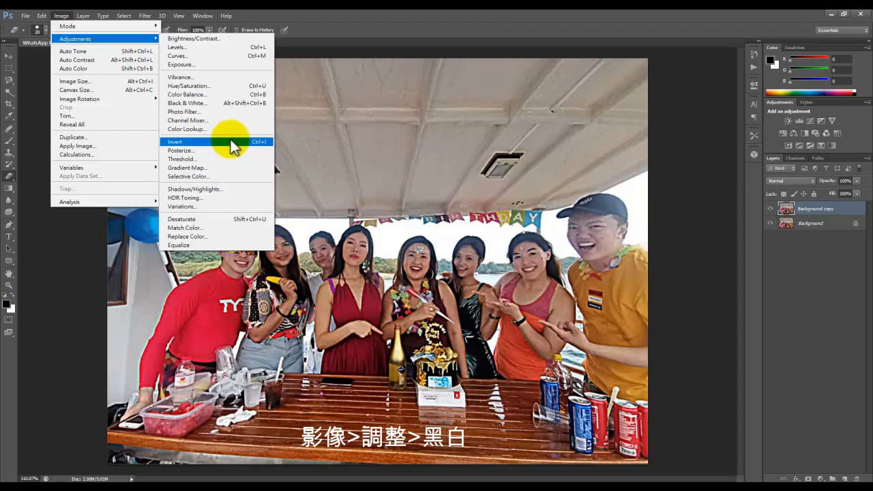
pyautogui.click(187, 103)
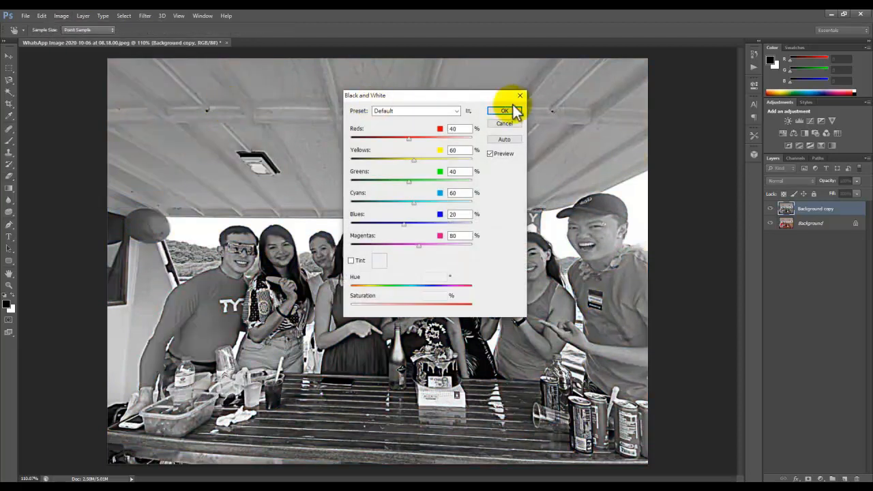
pyautogui.click(504, 112)
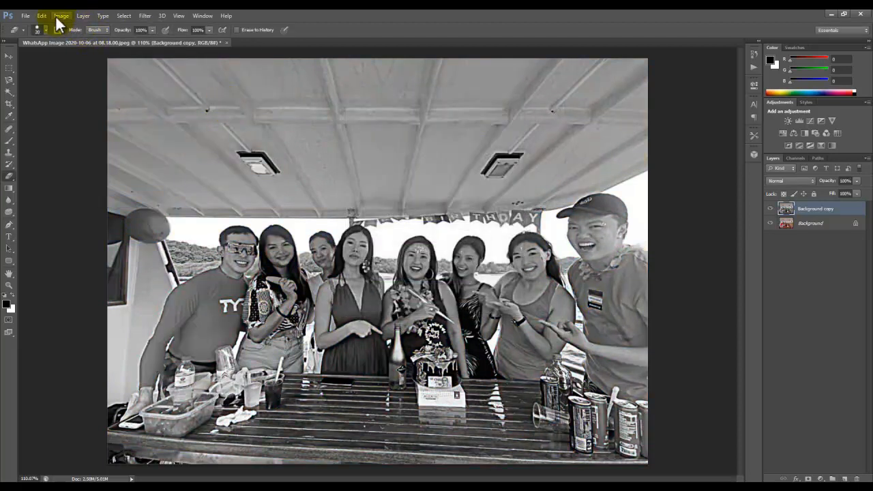
# Invert the black-and-white photo into a negative
pyautogui.click(60, 16)
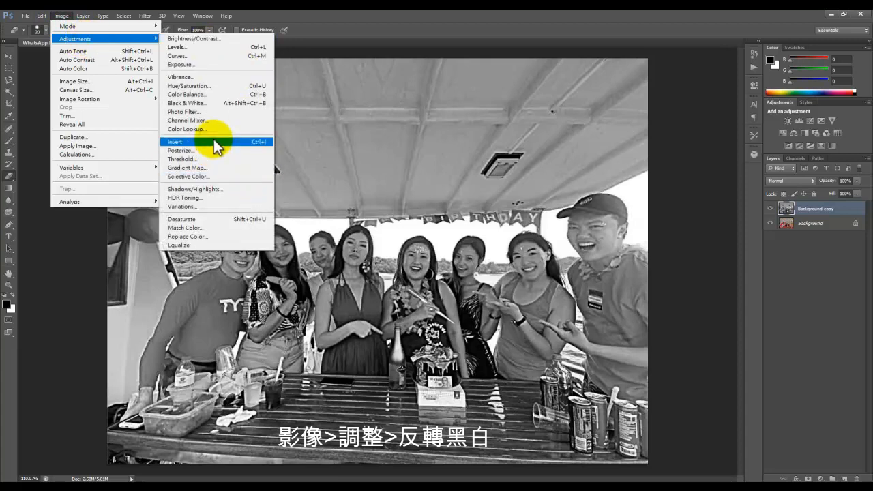
pyautogui.click(175, 140)
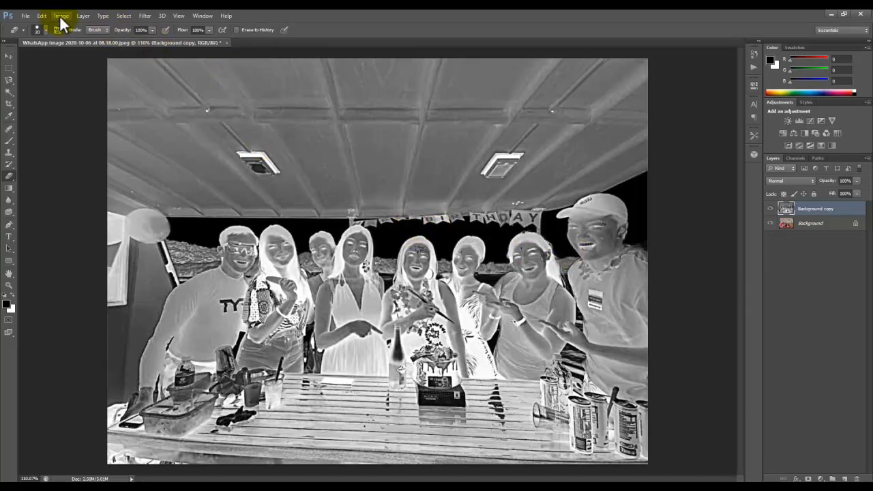
# Start a Levels adjustment and move its dialog aside to see the photo
pyautogui.click(61, 16)
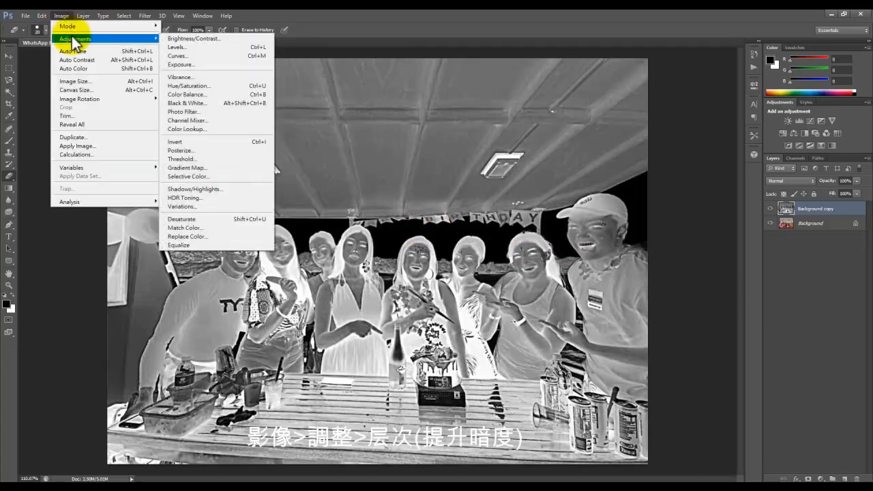
pyautogui.moveTo(205, 47)
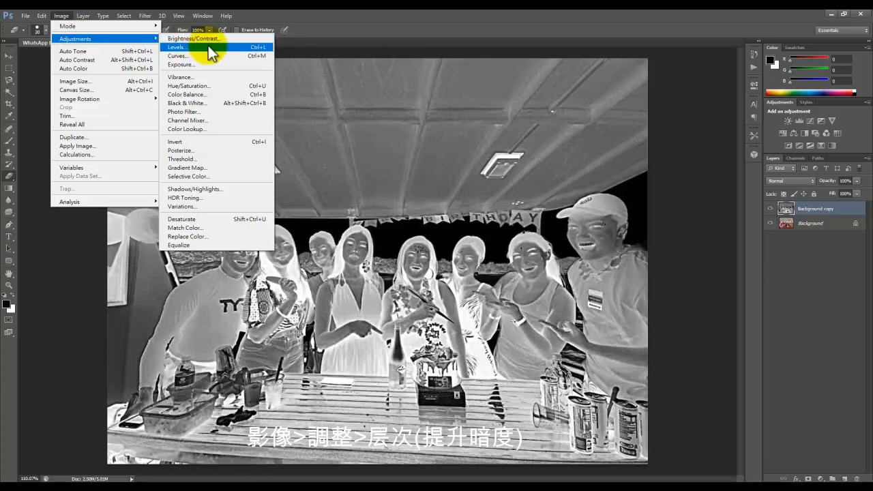
pyautogui.click(176, 46)
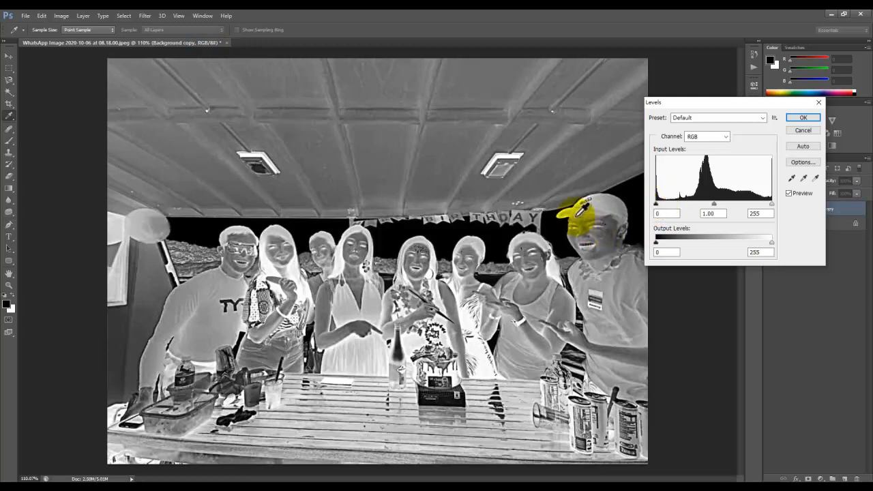
pyautogui.moveTo(584, 218); pyautogui.dragTo(430, 286)
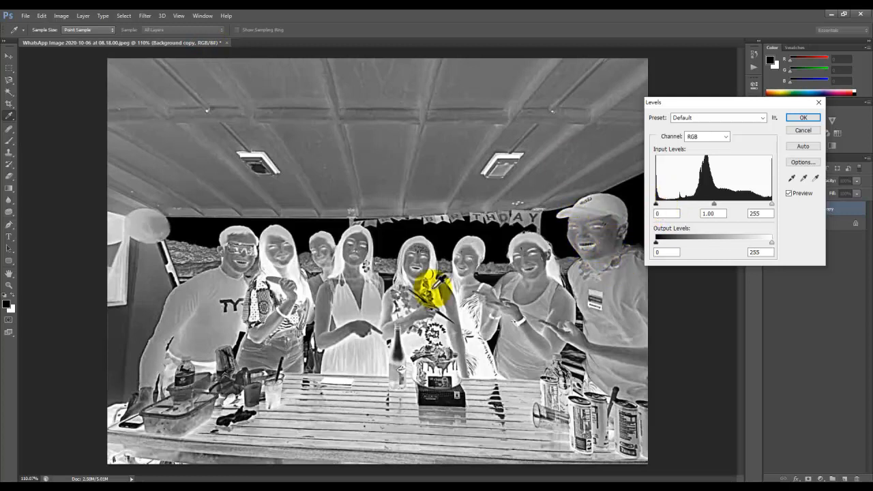
pyautogui.moveTo(430, 287); pyautogui.dragTo(273, 321)
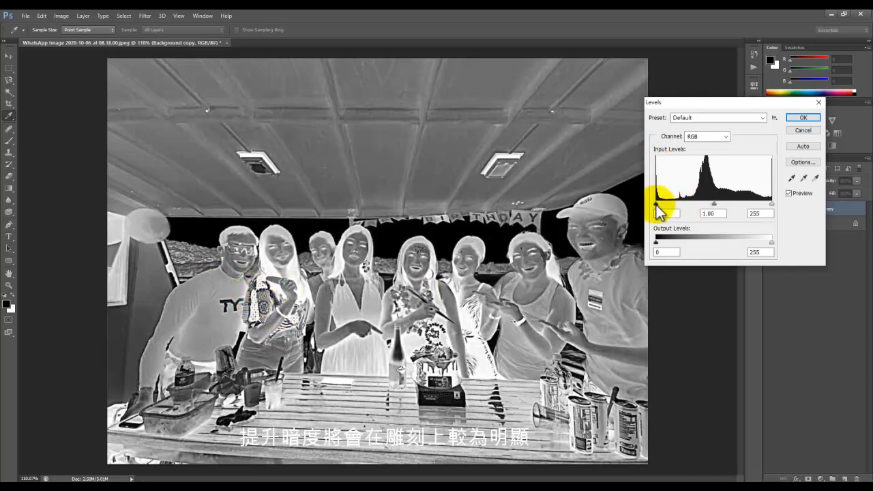
# Raise the black input level to about 39-41 to deepen the shadows, and apply it
pyautogui.moveTo(658, 204); pyautogui.dragTo(682, 203)
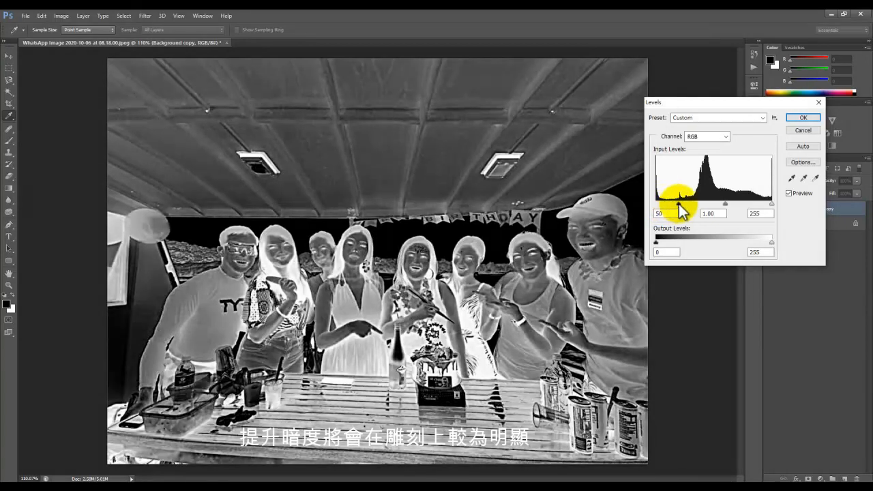
pyautogui.moveTo(682, 204); pyautogui.dragTo(685, 203)
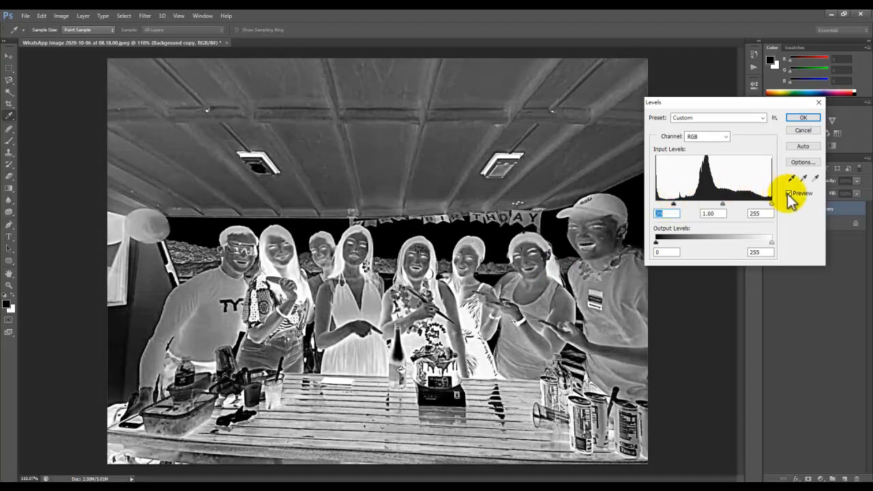
pyautogui.write('39')
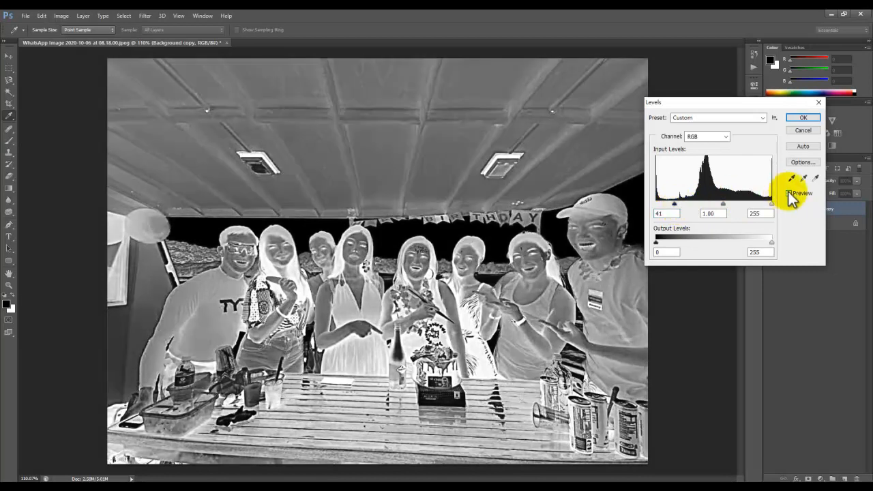
pyautogui.click(802, 117)
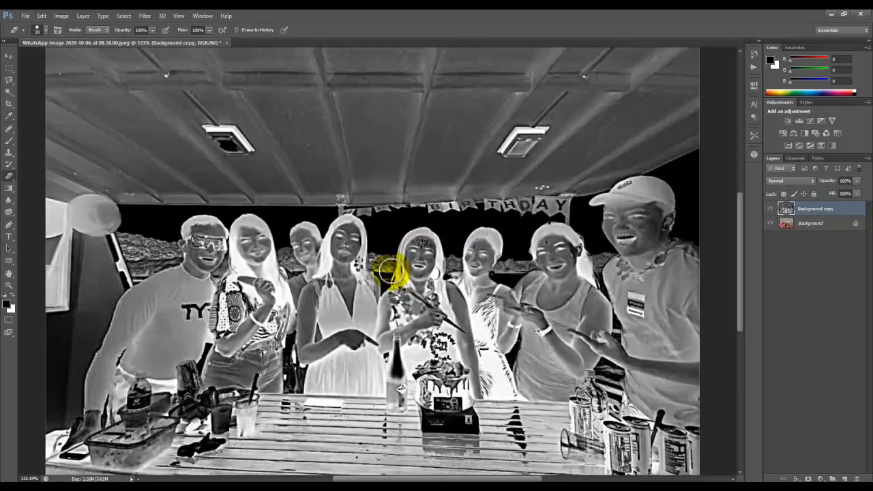
# Choose JPEG as the save format for the inverted negative
pyautogui.click(25, 15)
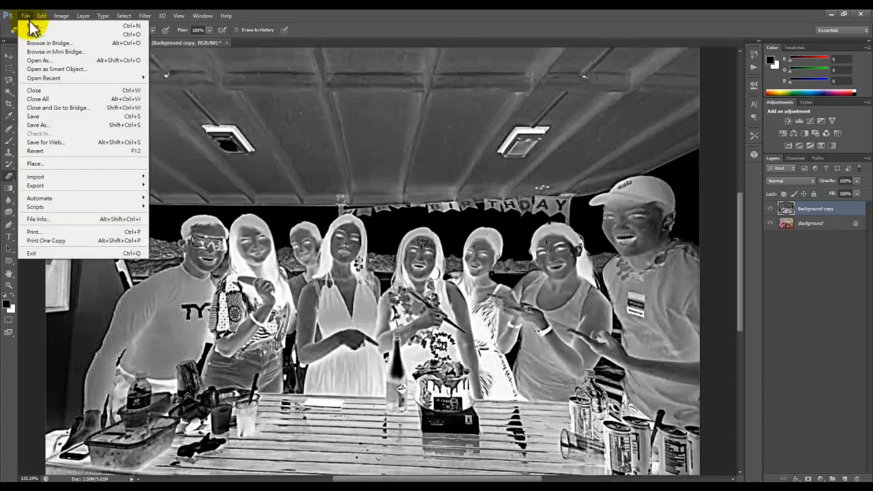
pyautogui.moveTo(36, 208)
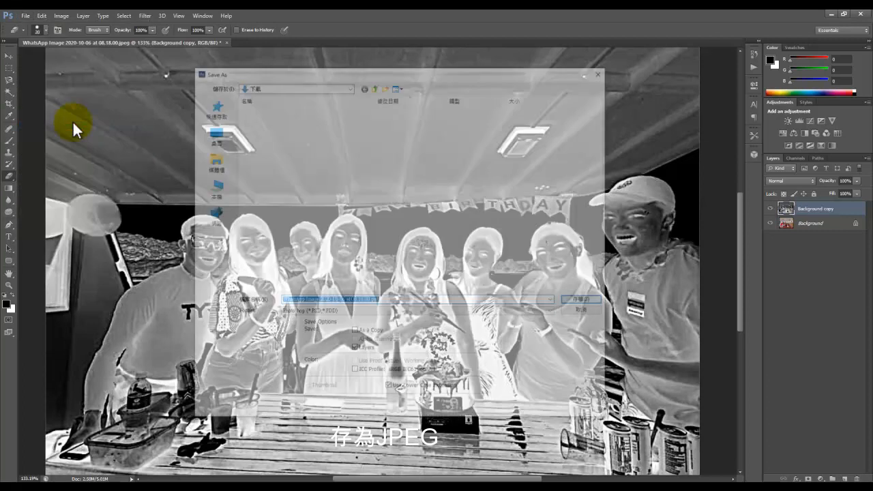
pyautogui.click(416, 312)
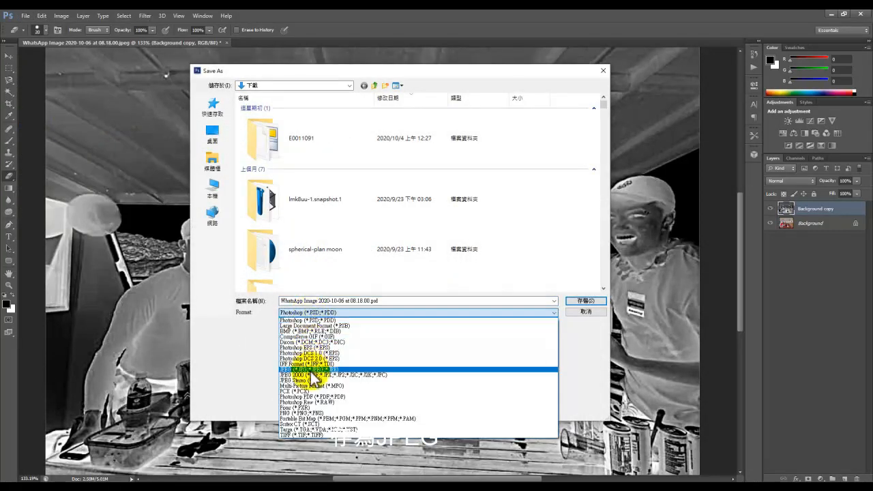
pyautogui.click(306, 368)
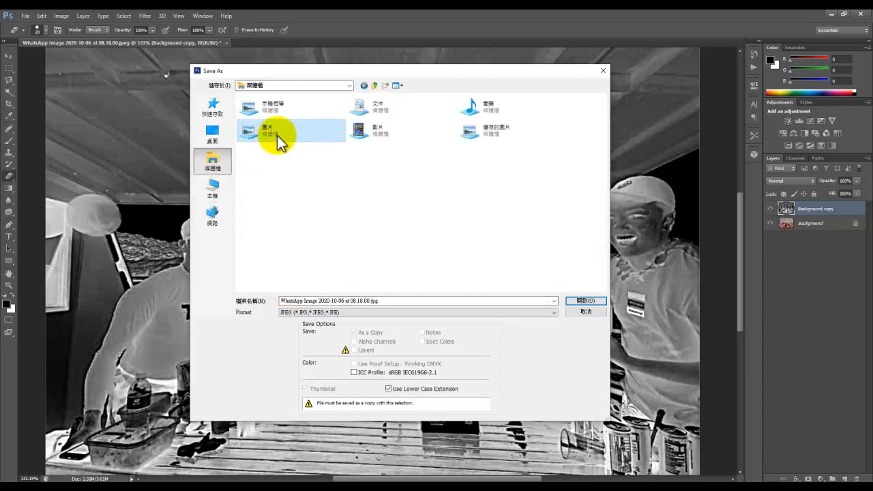
# Save the JPEG into the Pictures folder, replacing the existing file
pyautogui.doubleClick(268, 130)
pyautogui.write('psp')
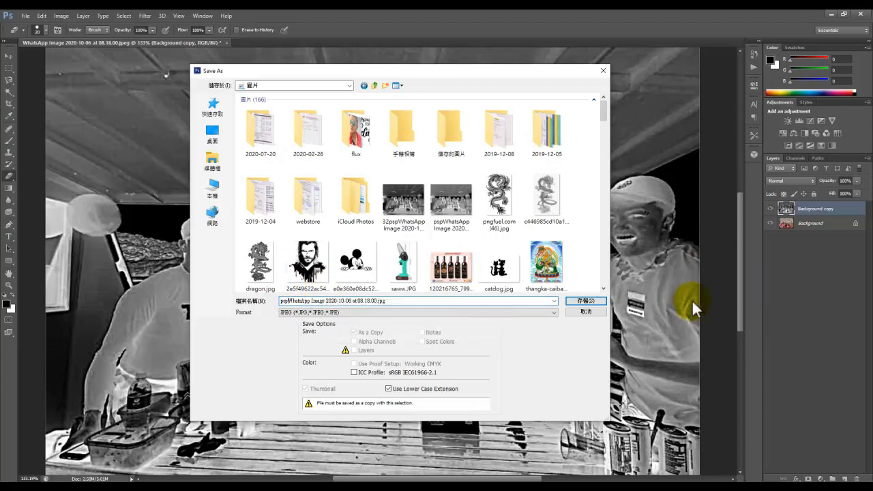
pyautogui.click(586, 302)
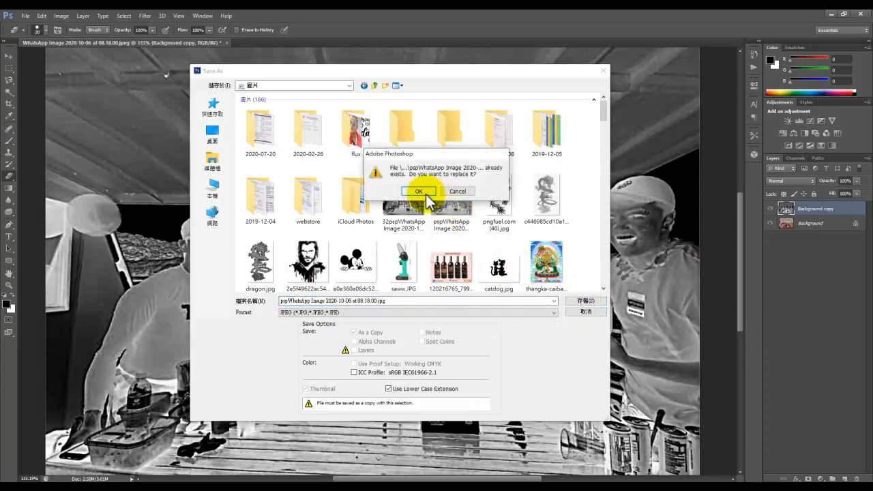
pyautogui.click(419, 191)
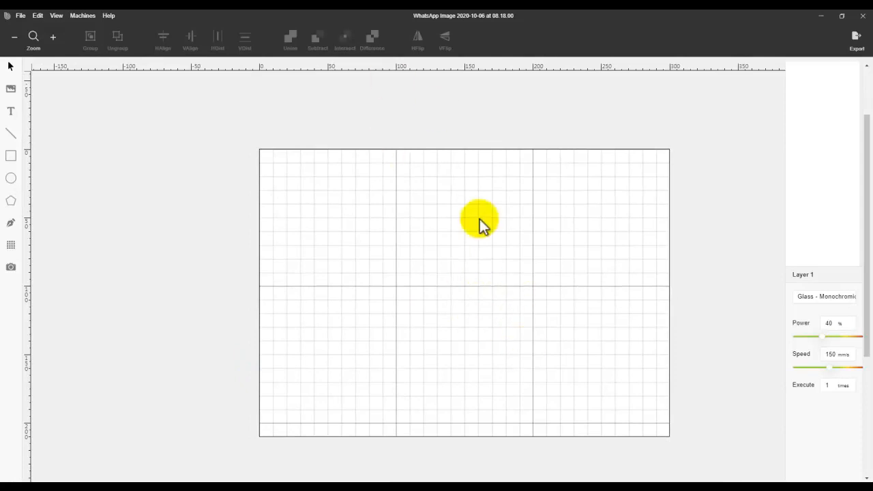
# Capture a camera preview of the machine bed over the work area
pyautogui.moveTo(479, 220); pyautogui.dragTo(448, 297)
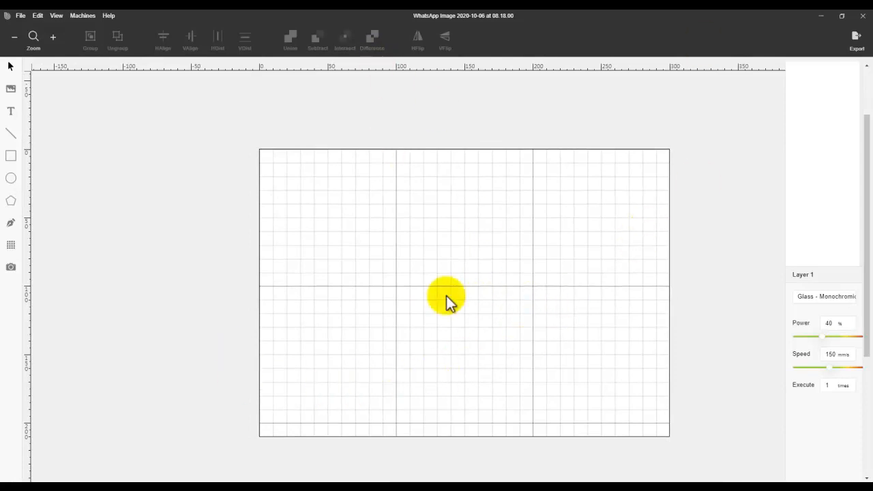
pyautogui.moveTo(11, 266)
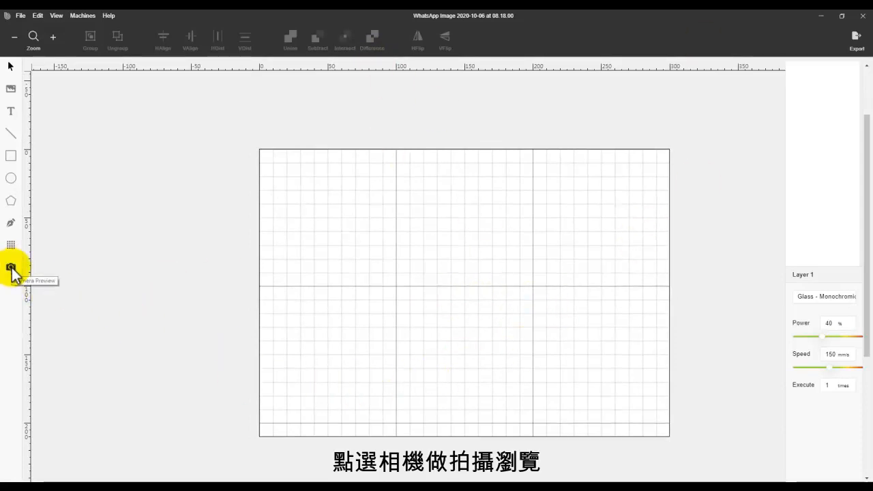
pyautogui.click(11, 266)
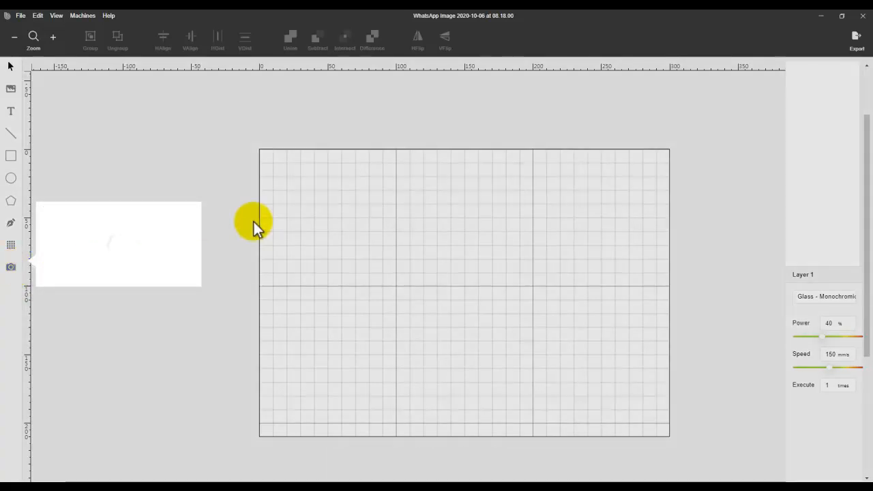
pyautogui.click(11, 266)
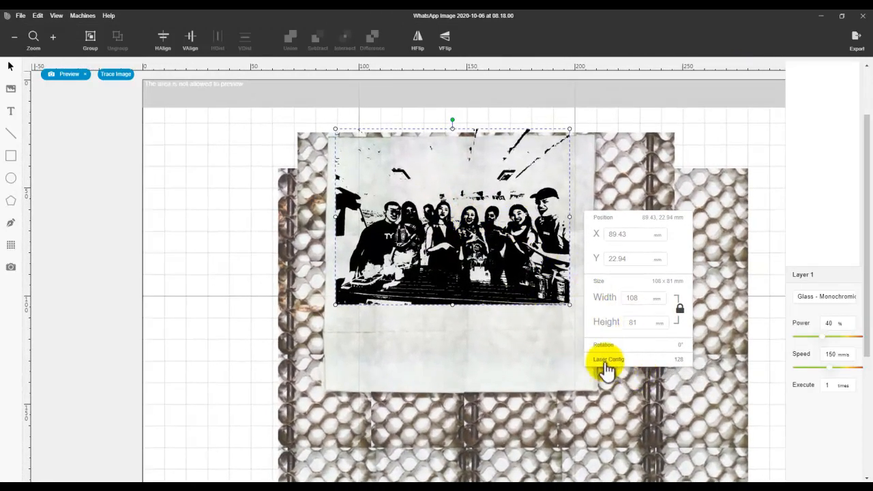
# Enable Shading for the imported party photo in Laser Config
pyautogui.click(608, 360)
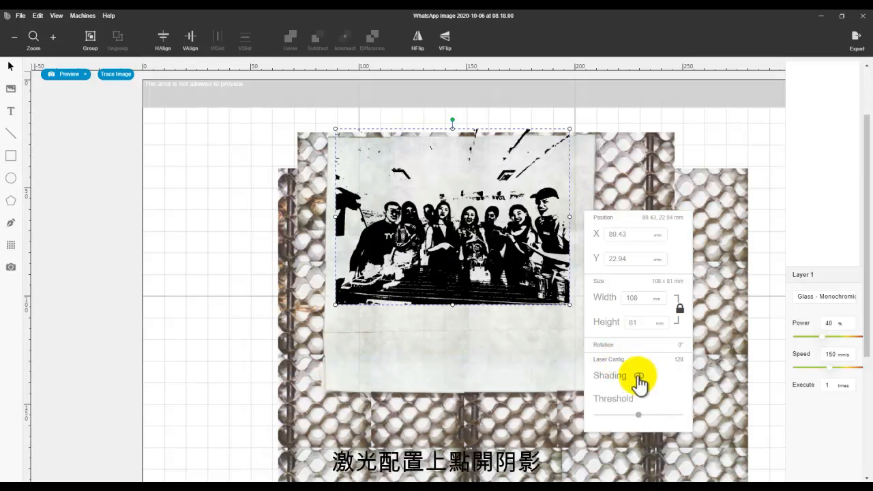
pyautogui.click(639, 377)
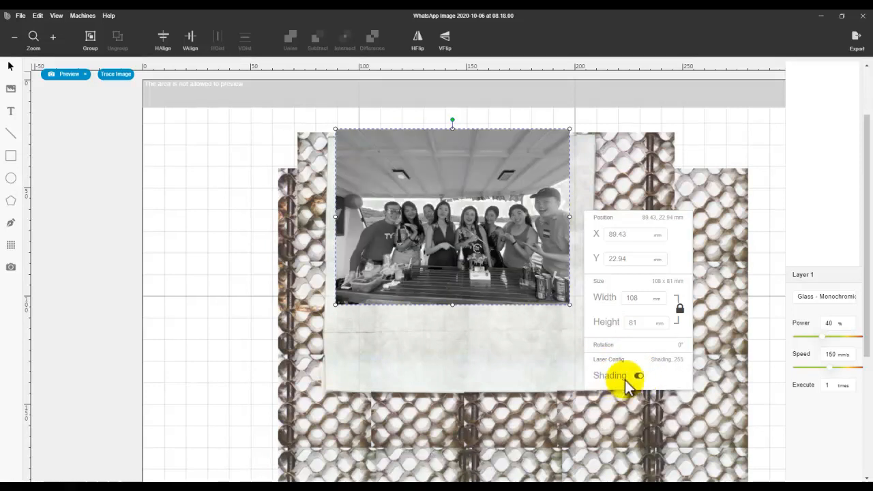
pyautogui.click(638, 375)
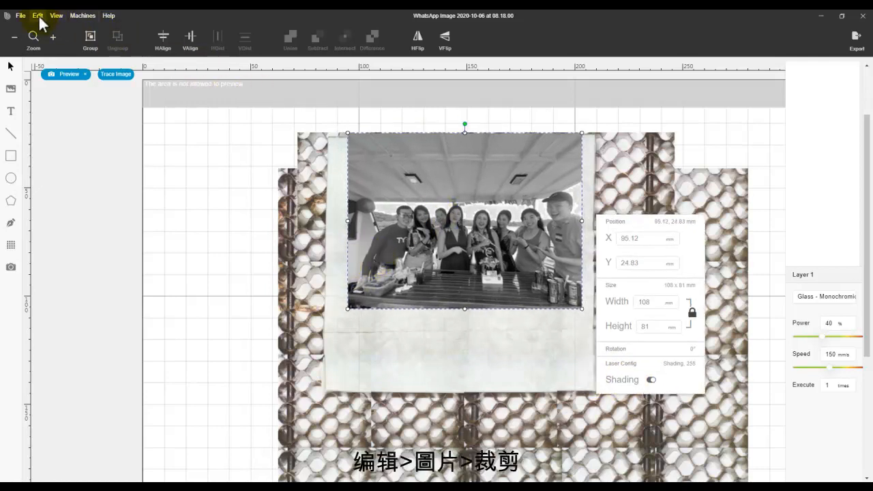
# Crop the photo to a strip around the people, trimming top, left and bottom
pyautogui.click(37, 15)
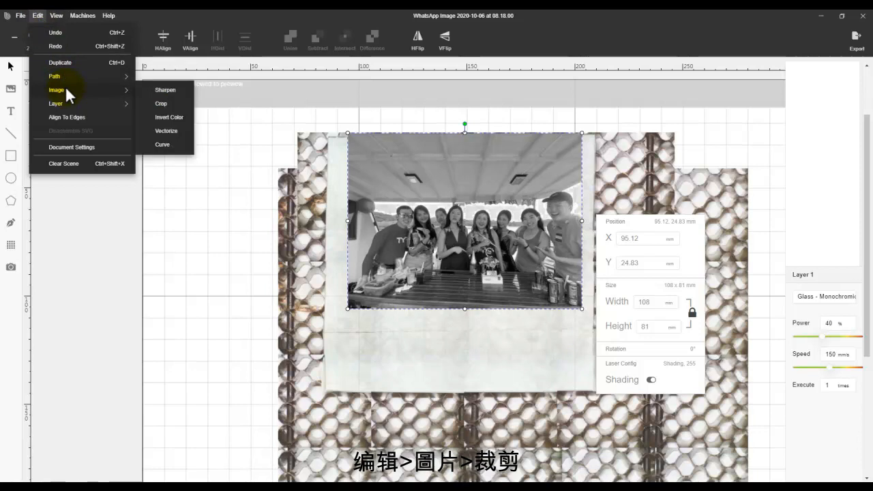
pyautogui.click(161, 103)
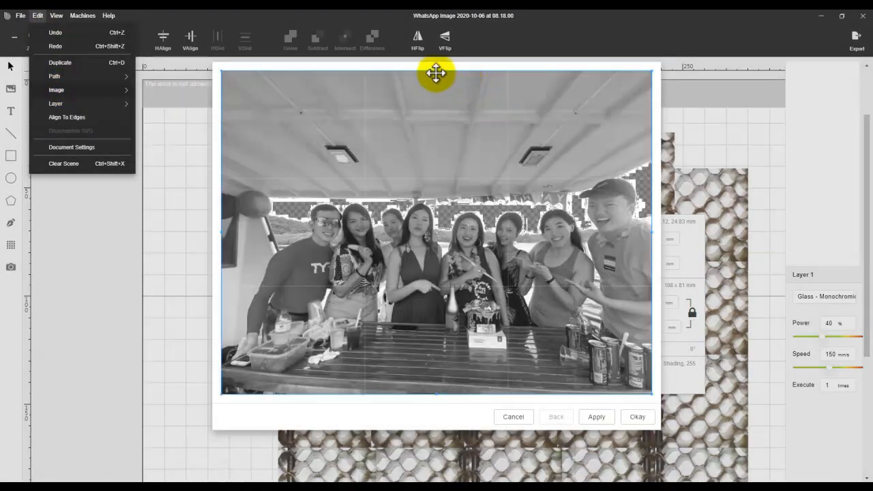
pyautogui.moveTo(436, 73); pyautogui.dragTo(449, 175)
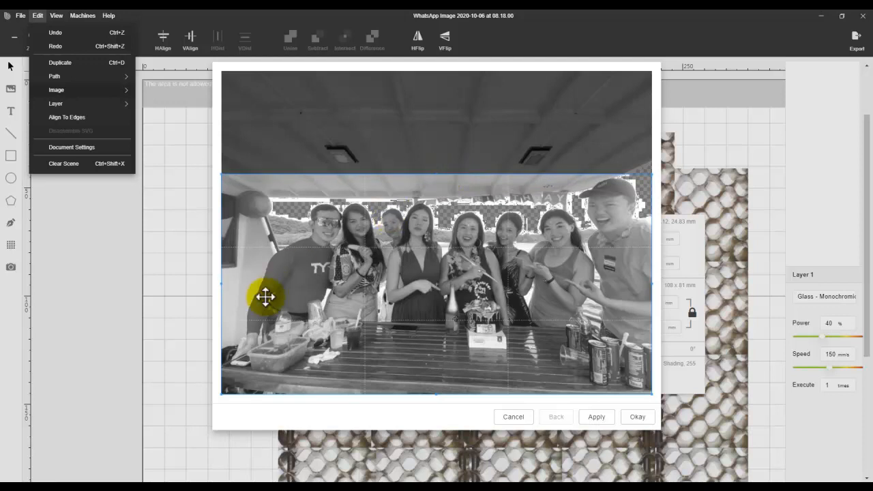
pyautogui.moveTo(221, 285); pyautogui.dragTo(240, 285)
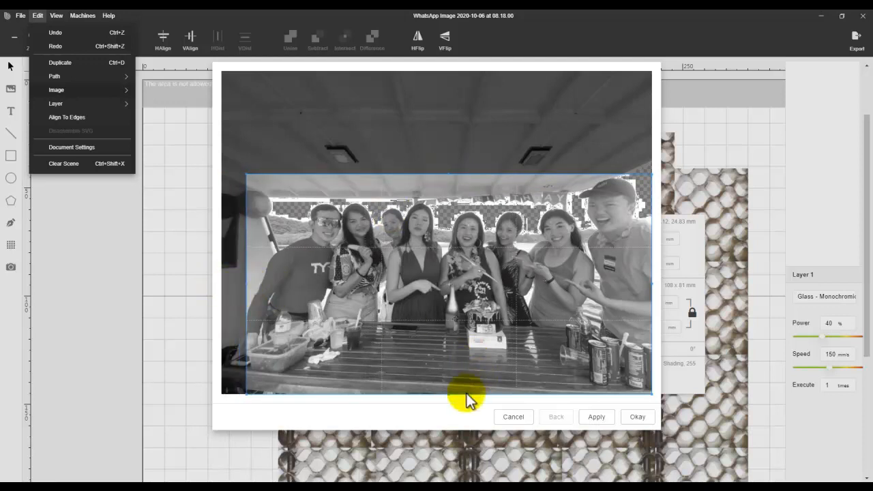
pyautogui.moveTo(466, 393); pyautogui.dragTo(449, 348)
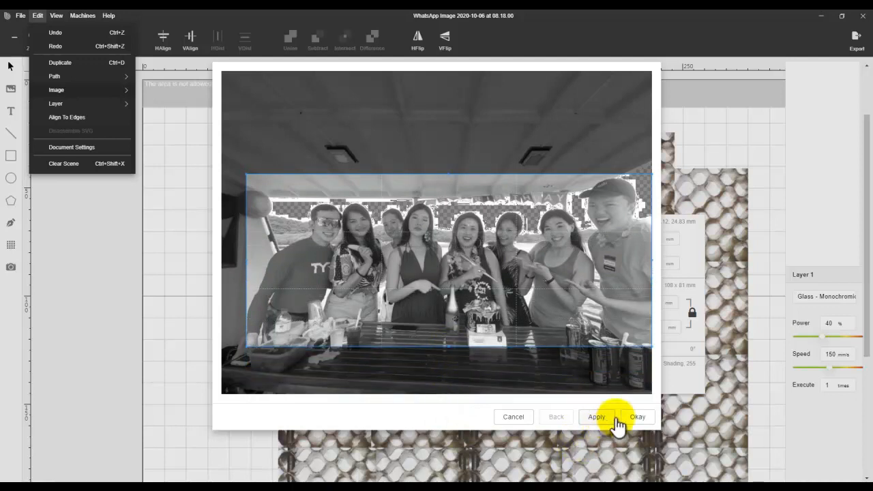
pyautogui.click(637, 417)
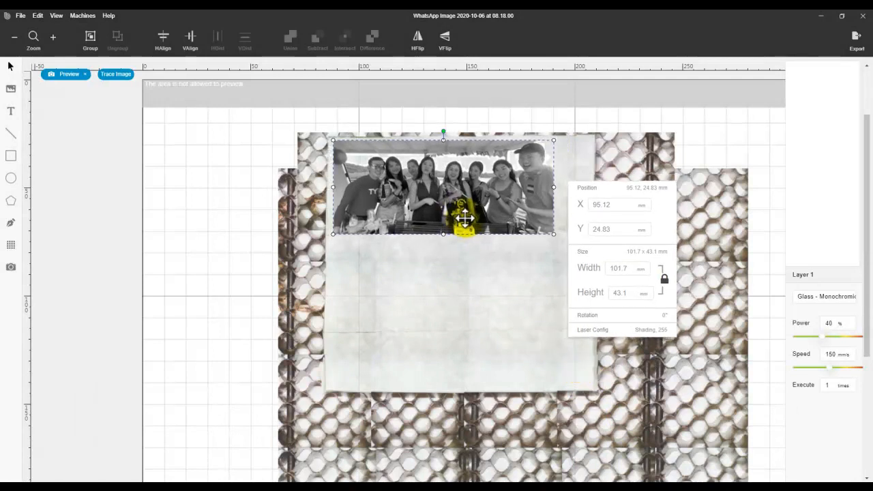
# Enlarge the cropped photo to about 120 mm wide and position it on the canvas
pyautogui.moveTo(554, 233); pyautogui.dragTo(587, 247)
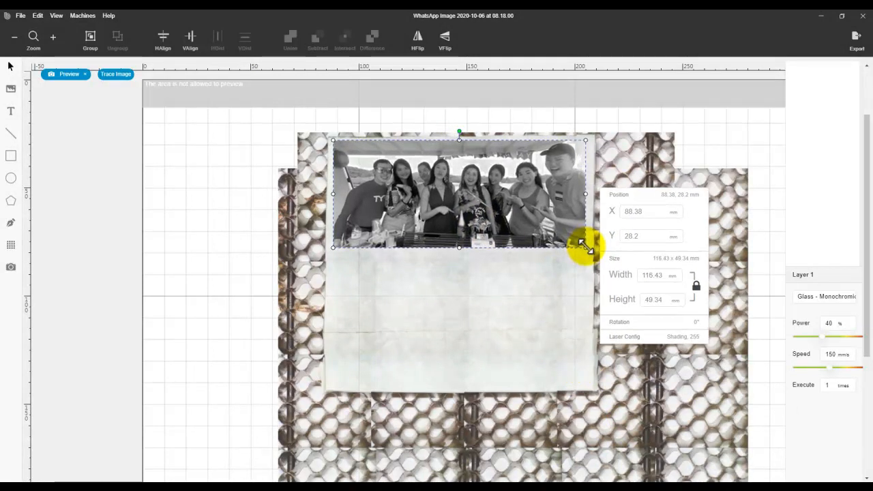
pyautogui.moveTo(585, 247); pyautogui.dragTo(584, 247)
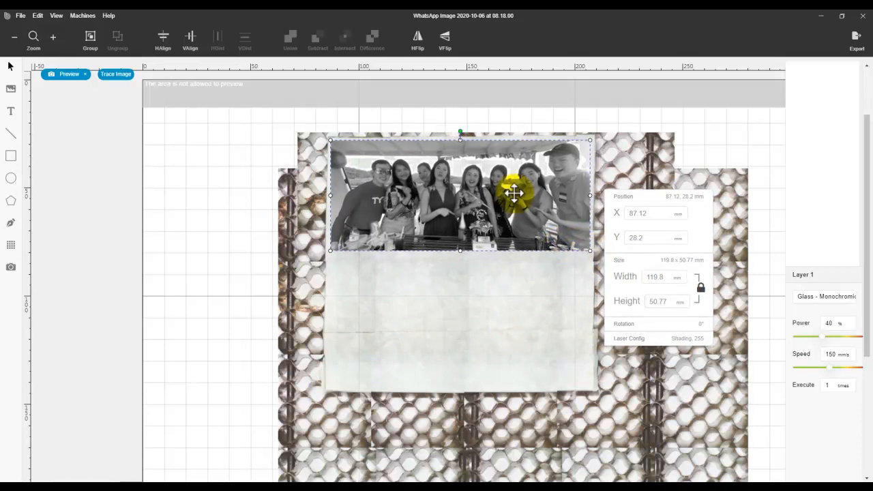
pyautogui.moveTo(56, 15)
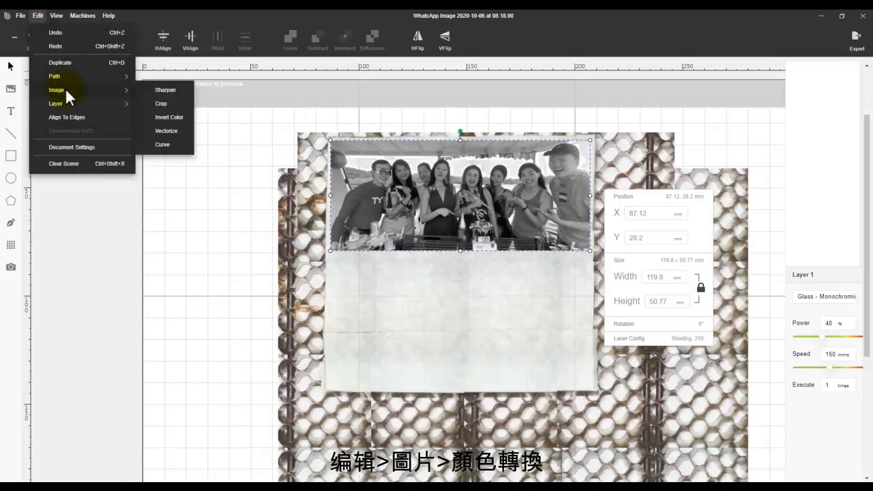
# Invert the photo's colours and bring up its sharpening adjustment
pyautogui.click(169, 117)
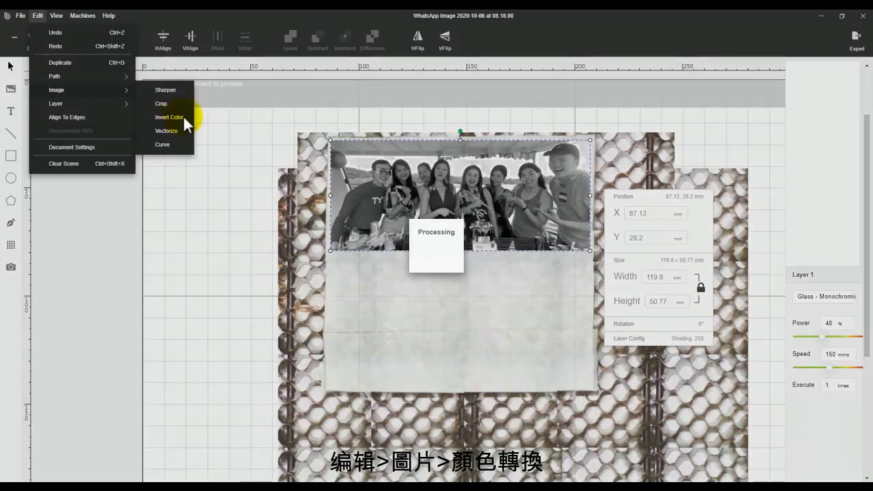
pyautogui.click(169, 118)
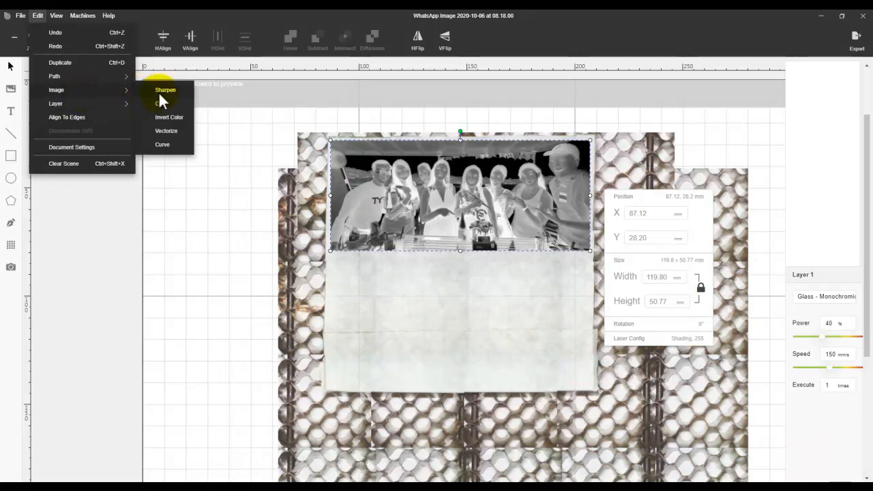
pyautogui.click(165, 90)
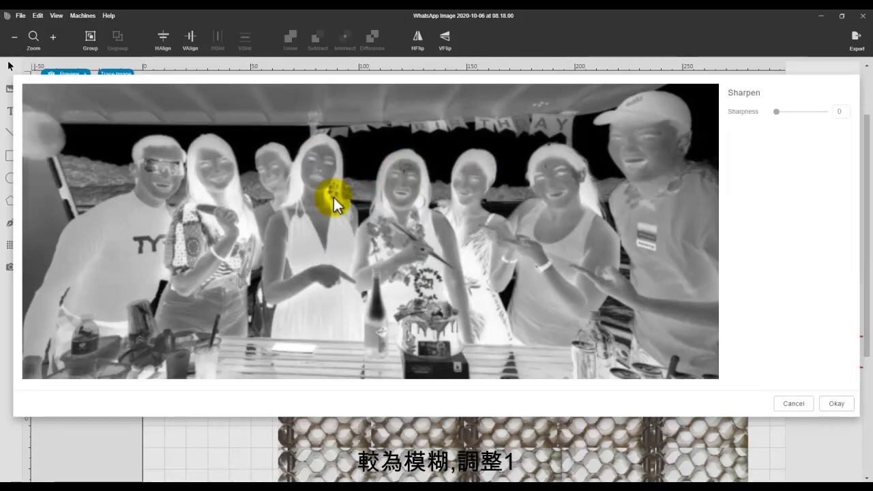
pyautogui.moveTo(334, 172)
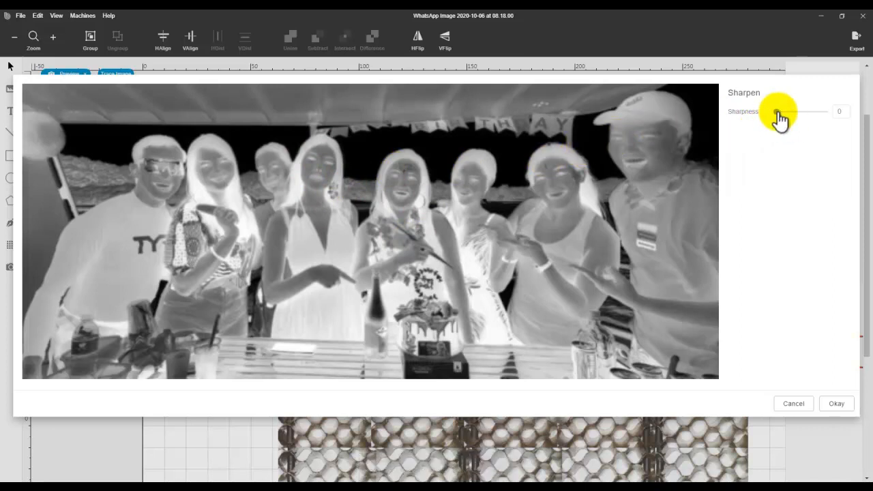
# Try higher sharpness values, settle on strength 1 and apply it
pyautogui.moveTo(779, 112); pyautogui.dragTo(779, 112)
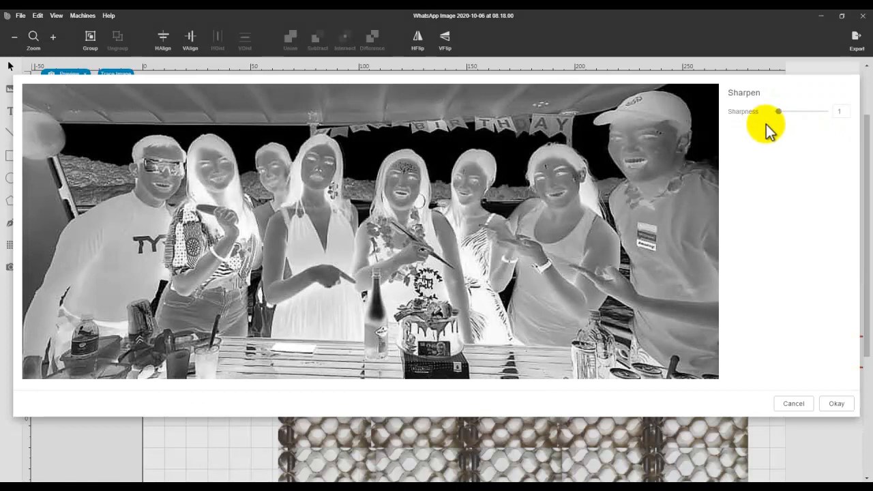
pyautogui.moveTo(778, 111); pyautogui.dragTo(799, 112)
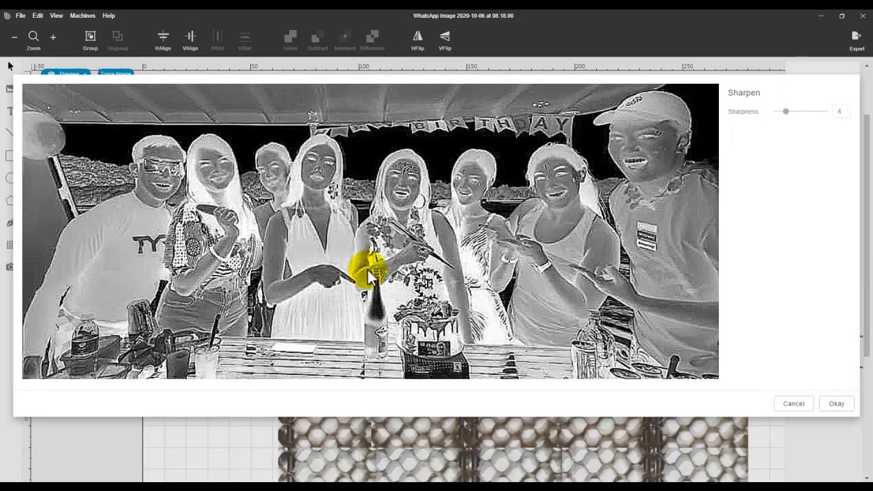
pyautogui.moveTo(478, 230)
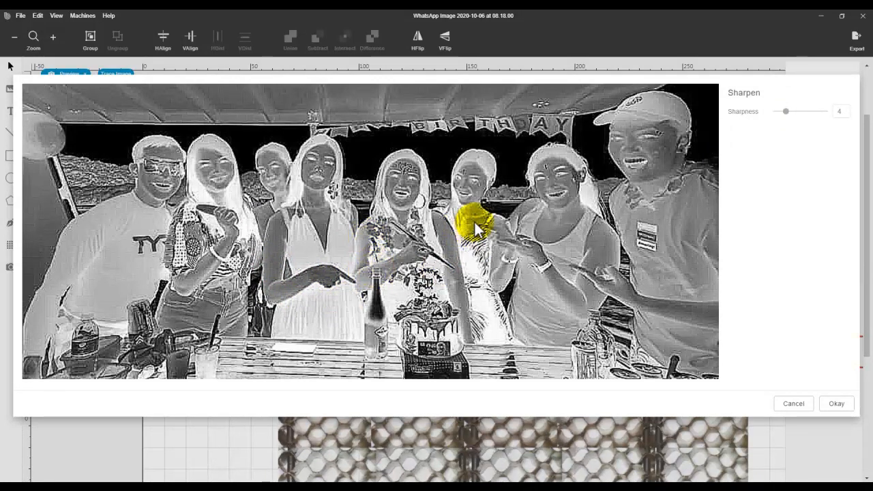
pyautogui.moveTo(786, 111); pyautogui.dragTo(782, 111)
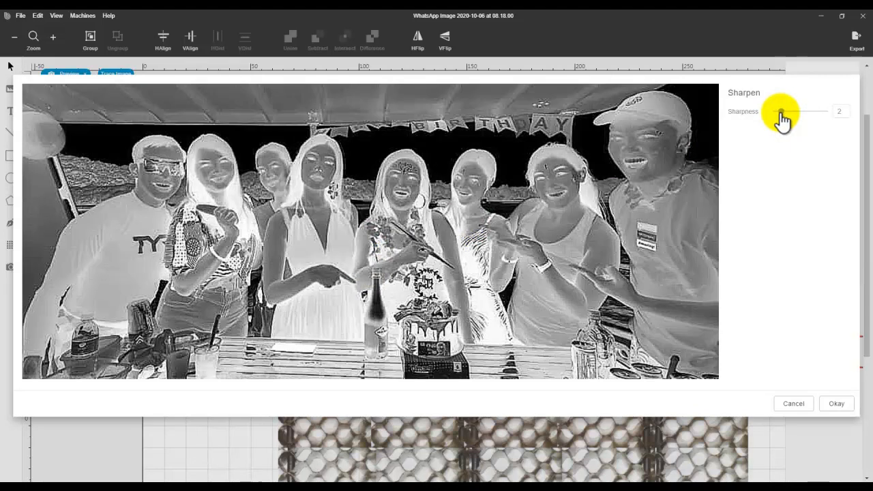
pyautogui.moveTo(783, 112); pyautogui.dragTo(777, 112)
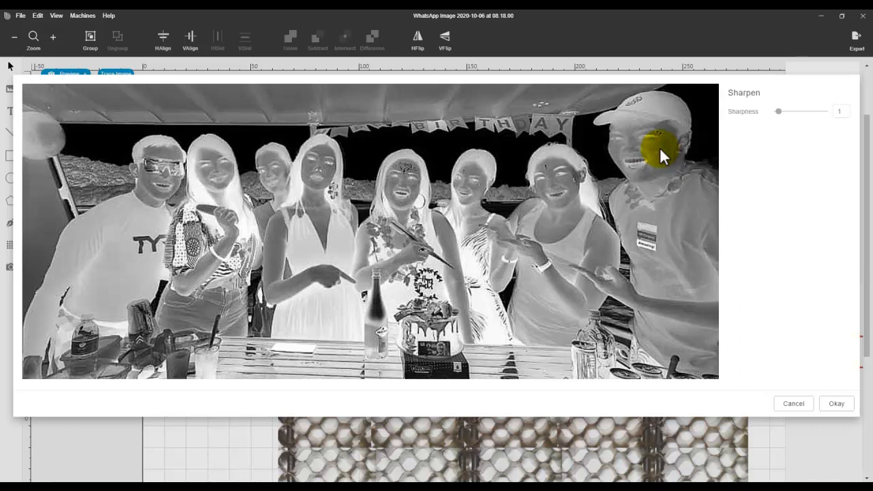
pyautogui.click(835, 403)
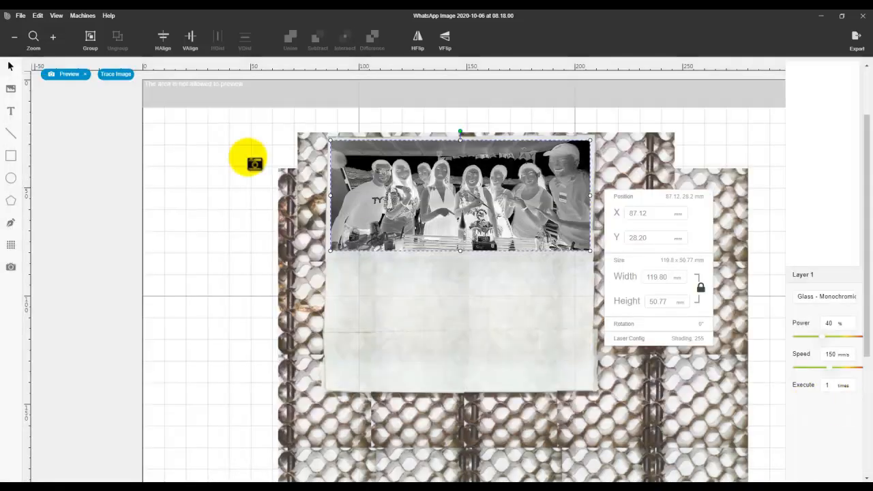
pyautogui.click(38, 15)
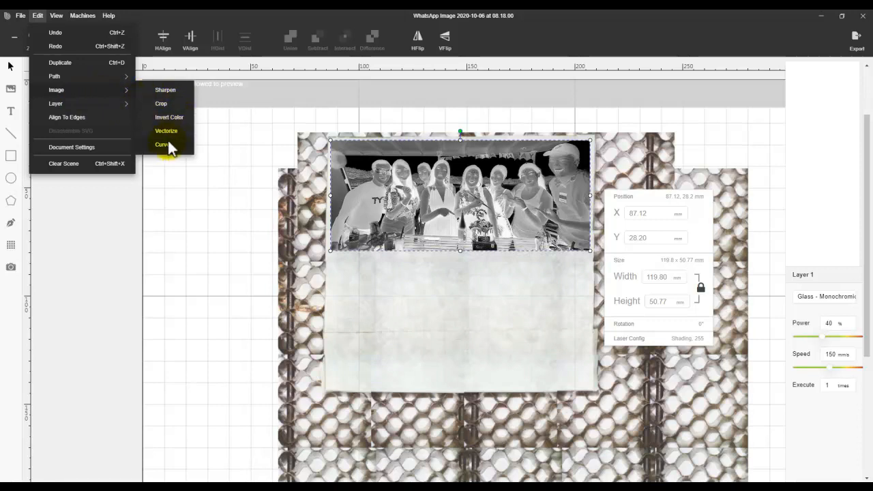
# Bend the photo's tone curve and add a lower control point
pyautogui.click(163, 144)
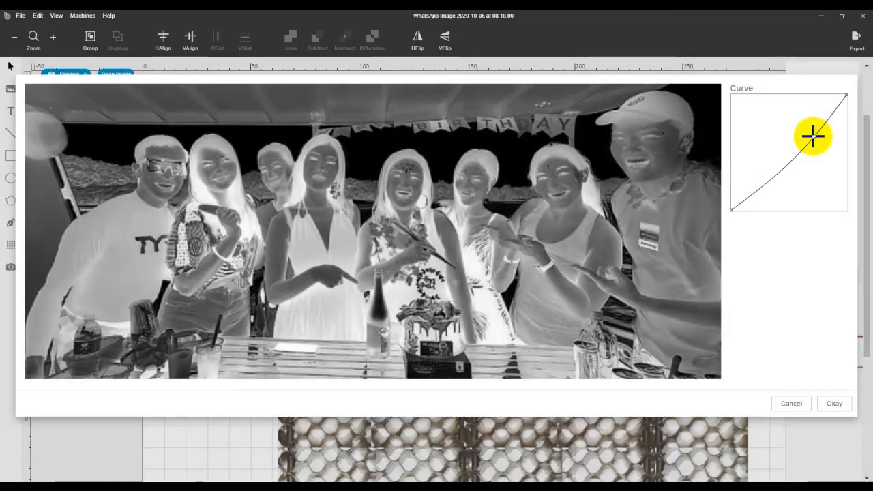
pyautogui.moveTo(811, 137); pyautogui.dragTo(819, 139)
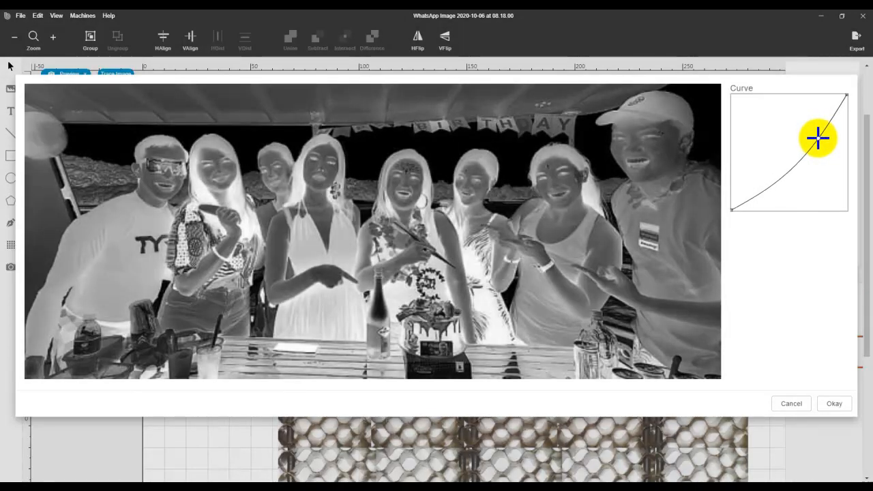
pyautogui.moveTo(819, 137); pyautogui.dragTo(753, 170)
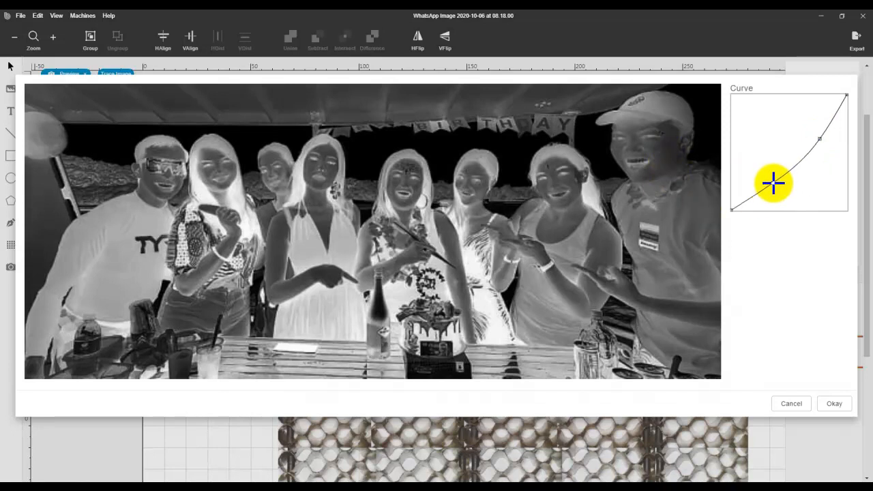
pyautogui.moveTo(773, 182); pyautogui.dragTo(772, 180)
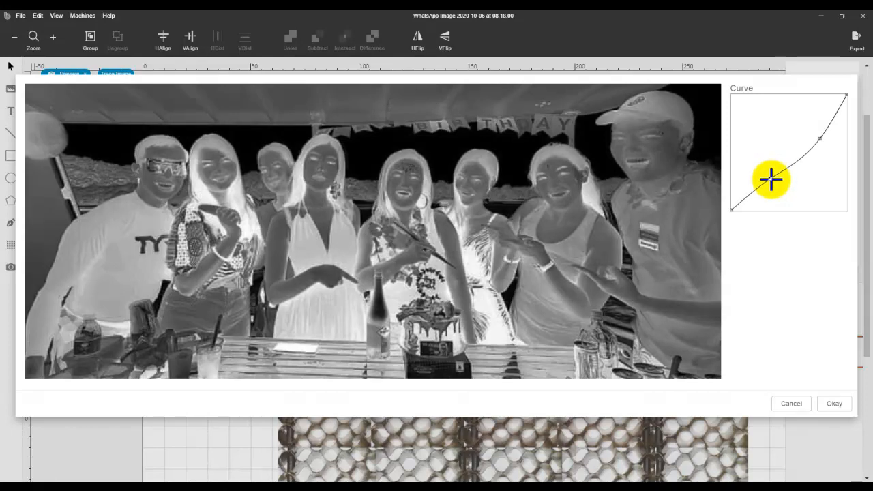
# Shape the curve into an S, apply it, and reposition the photo on the glass
pyautogui.moveTo(771, 180); pyautogui.dragTo(826, 316)
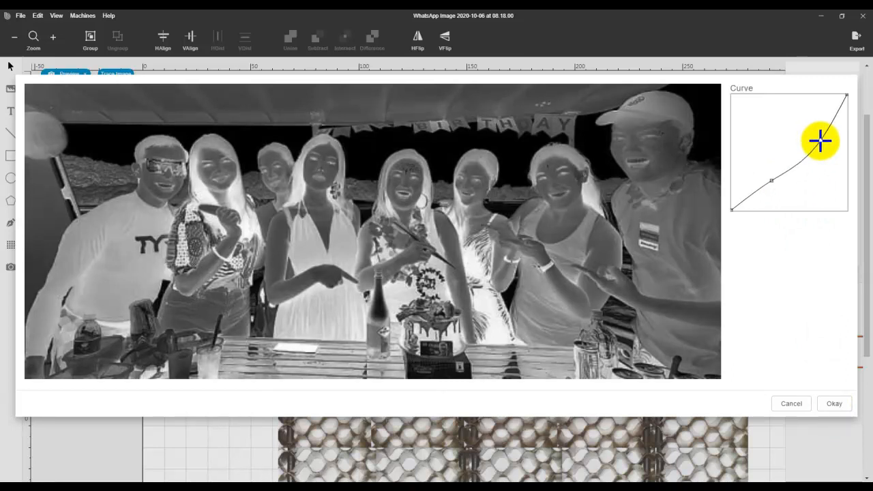
pyautogui.moveTo(821, 141); pyautogui.dragTo(773, 180)
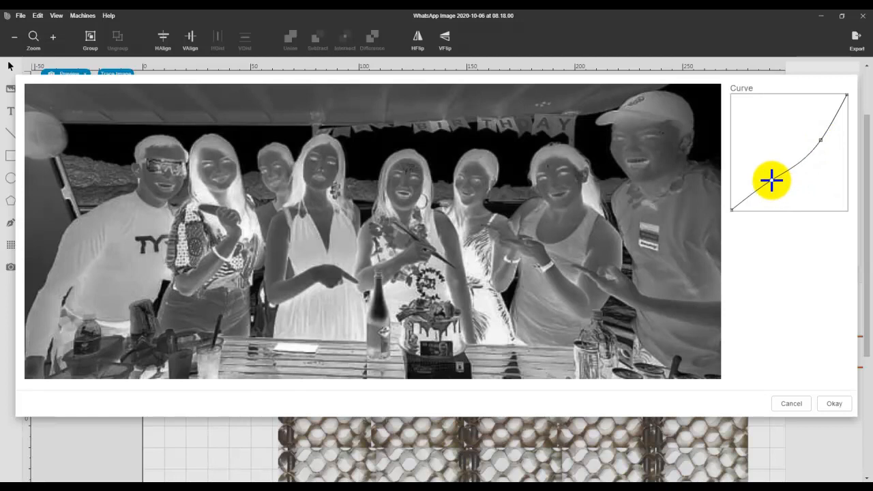
pyautogui.moveTo(772, 180); pyautogui.dragTo(770, 180)
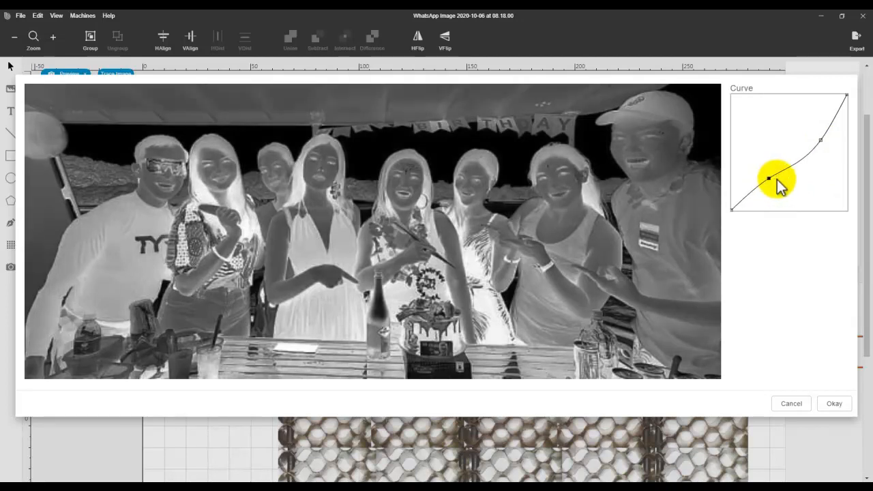
pyautogui.click(834, 404)
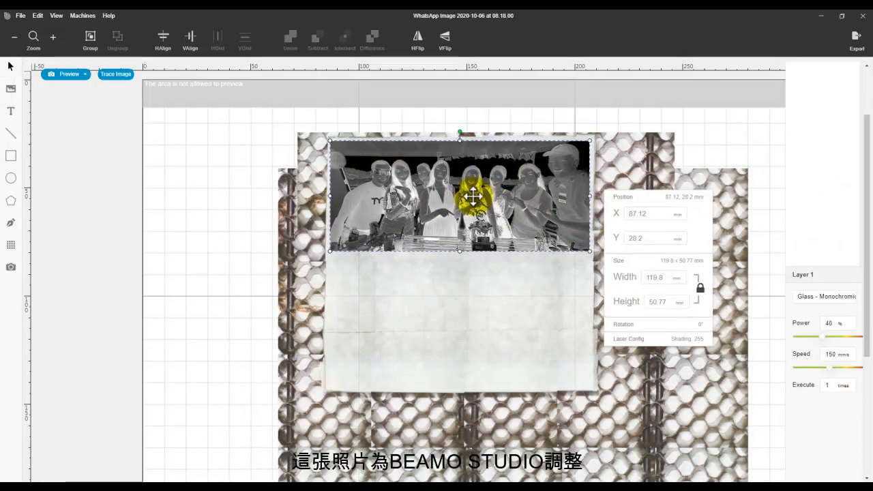
pyautogui.moveTo(473, 197); pyautogui.dragTo(464, 205)
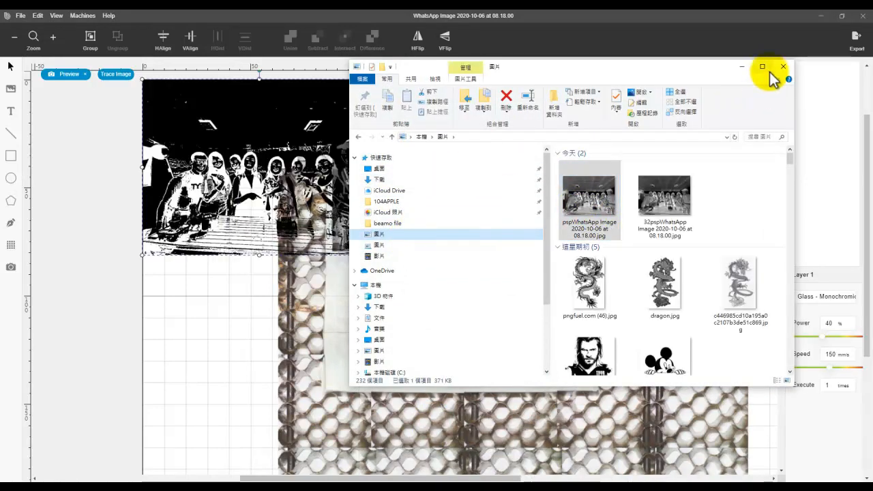
# Import the Photoshop negative and switch it to grayscale shading
pyautogui.click(783, 66)
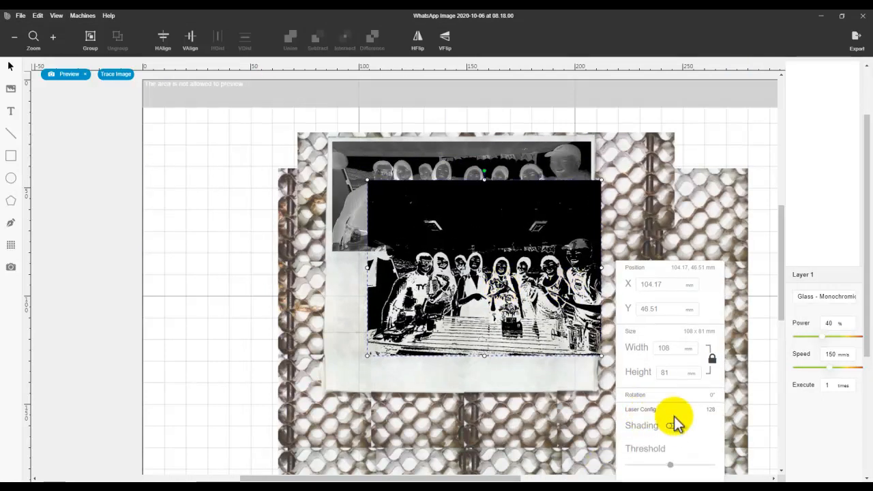
pyautogui.click(671, 426)
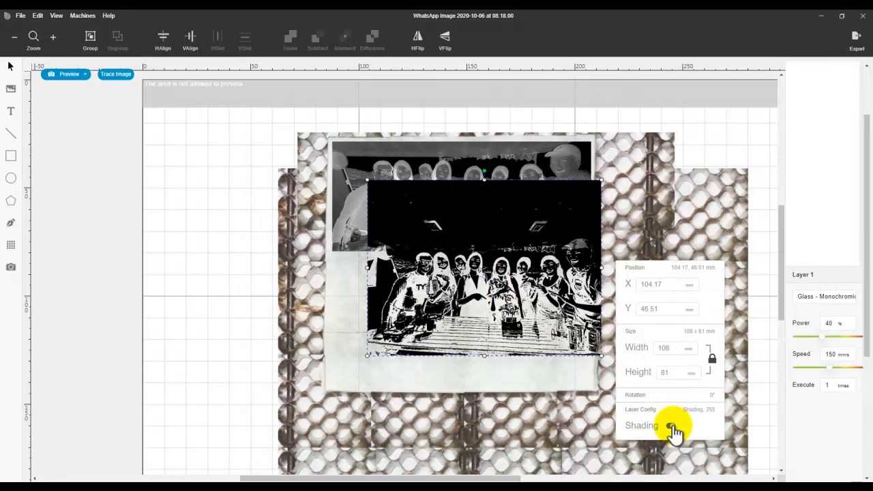
pyautogui.click(673, 426)
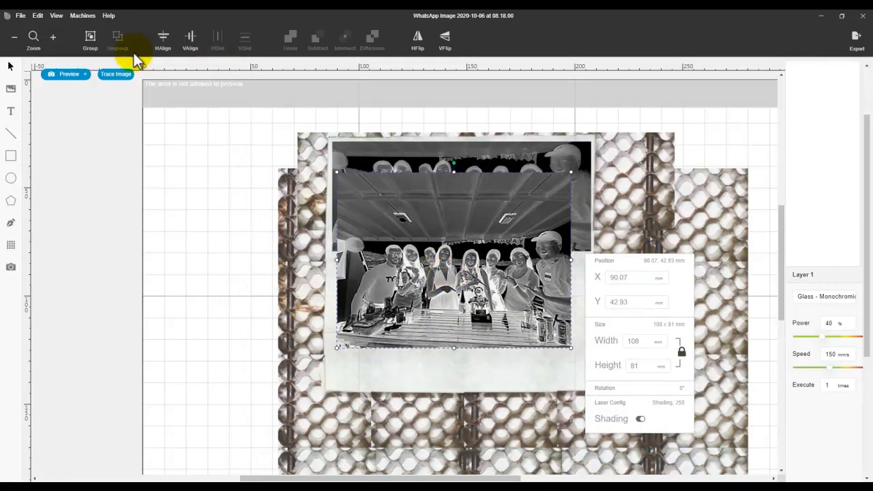
# Crop the bottom of the second photo and move it beneath the first
pyautogui.click(38, 15)
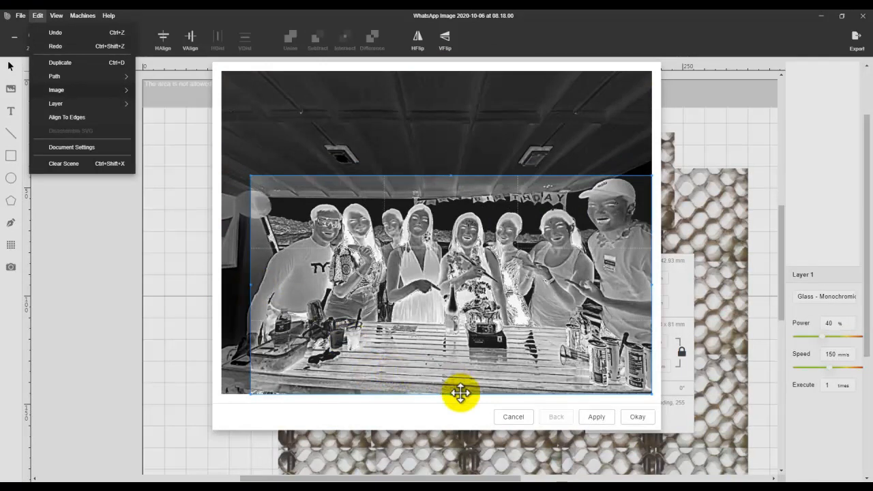
pyautogui.moveTo(461, 392); pyautogui.dragTo(447, 346)
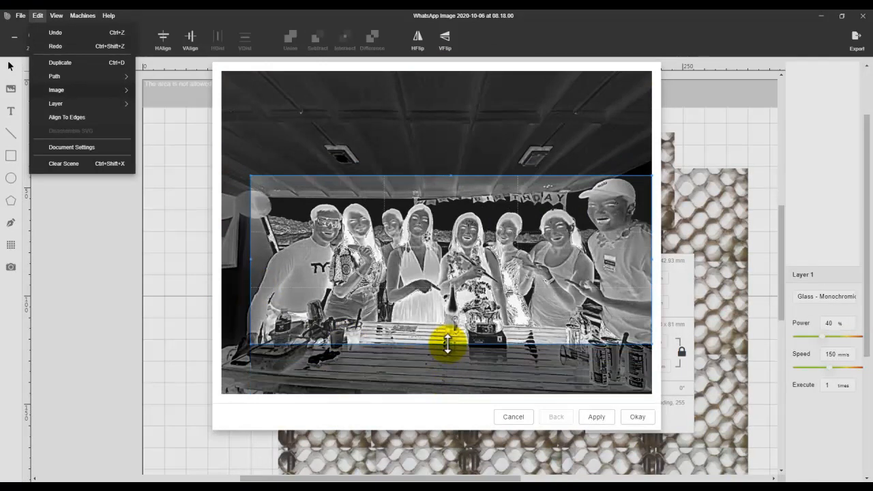
pyautogui.click(636, 417)
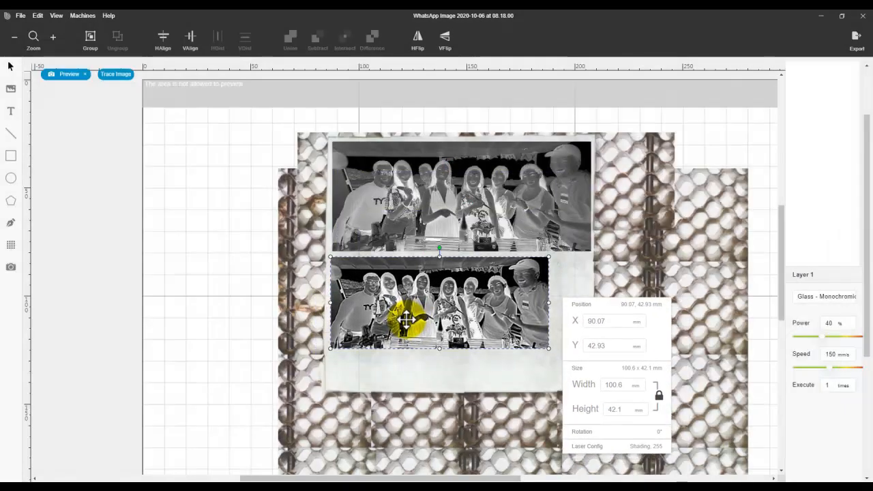
pyautogui.moveTo(407, 317); pyautogui.dragTo(546, 352)
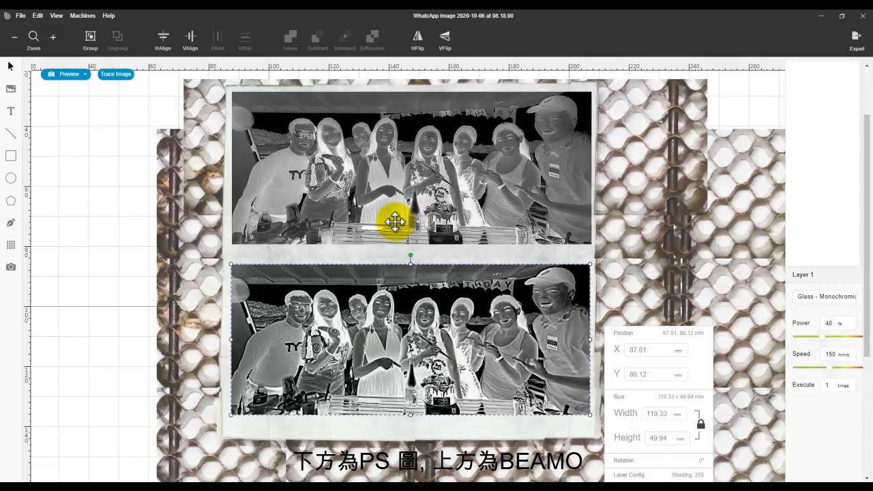
pyautogui.moveTo(552, 171)
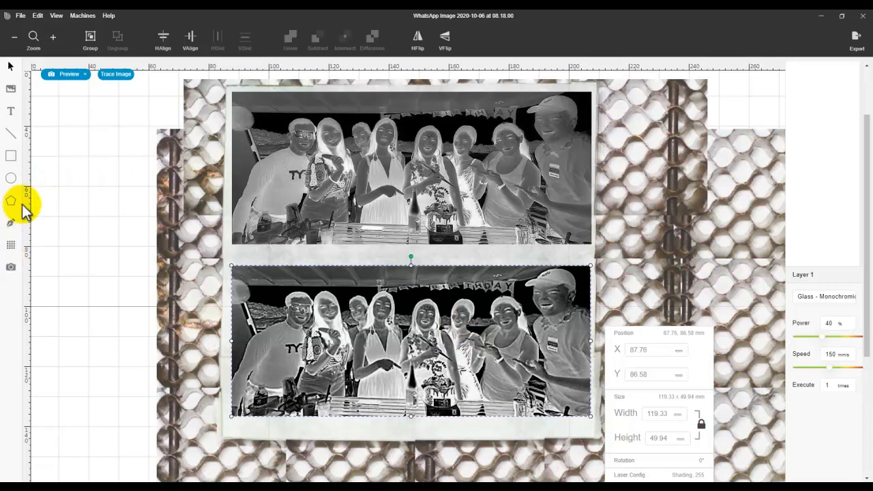
# Add a 'Beamo' text label under the upper photo and make it bold
pyautogui.click(11, 110)
pyautogui.write('Beamo')
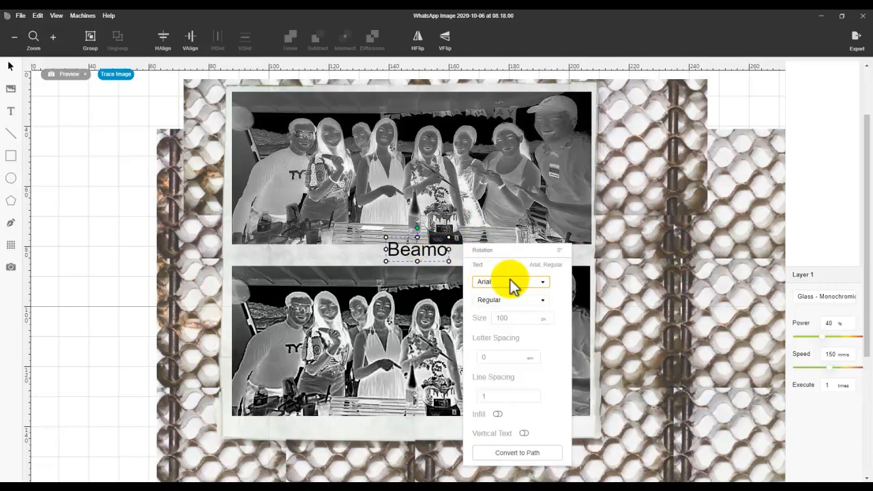
pyautogui.click(510, 300)
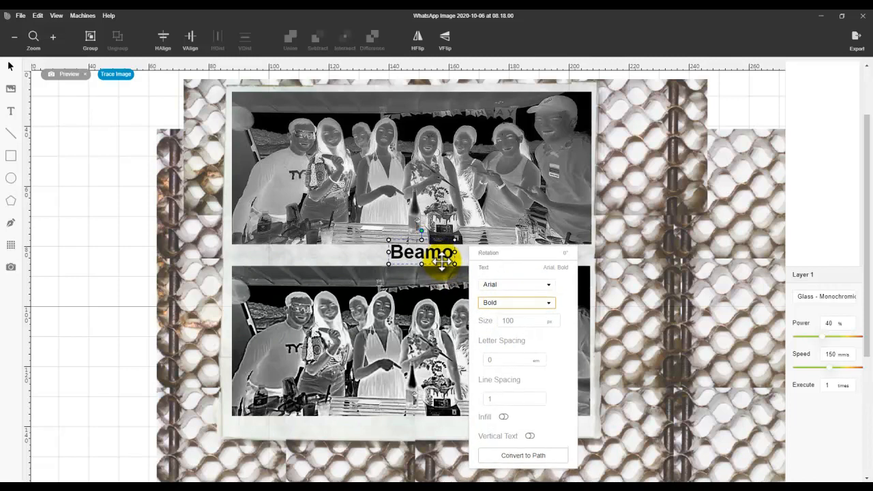
pyautogui.click(516, 303)
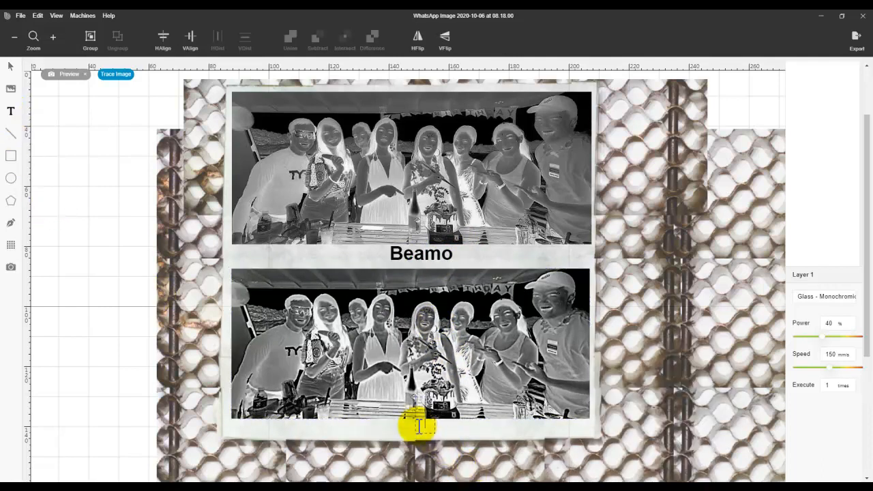
# Add a 'PS' caption under the lower photo in bold Arial
pyautogui.click(420, 421)
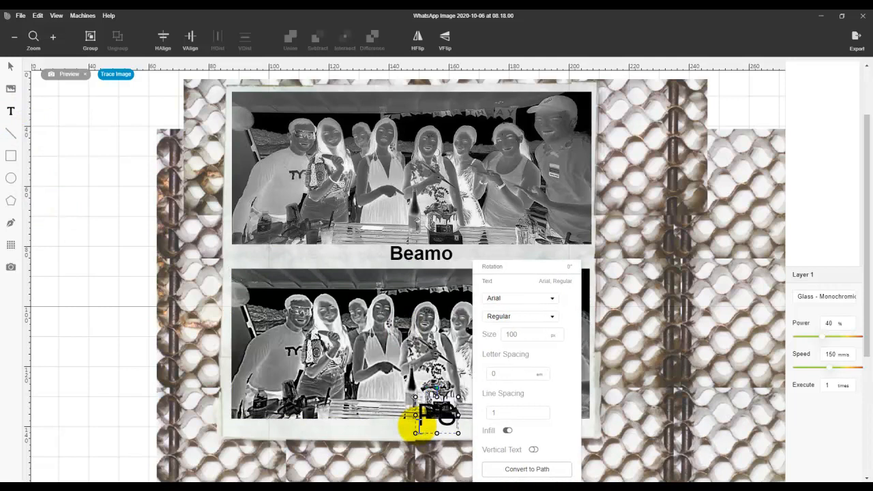
pyautogui.click(520, 297)
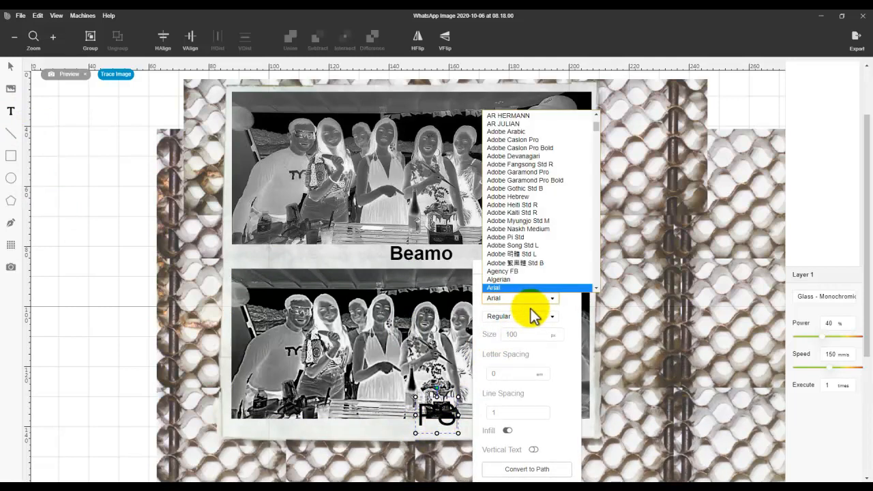
pyautogui.click(520, 317)
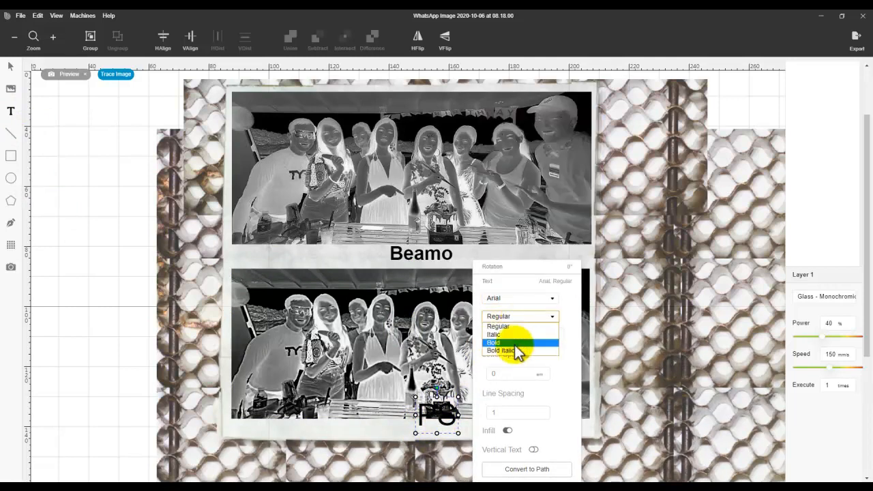
pyautogui.click(496, 324)
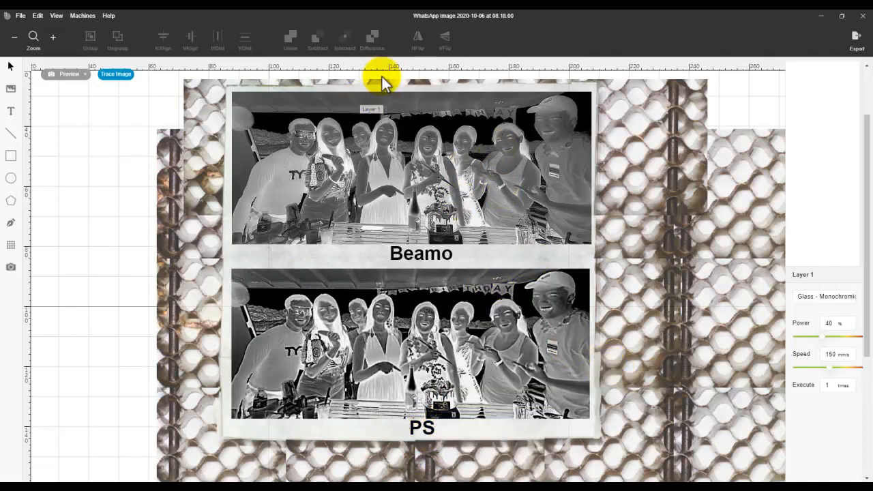
# Select the upper Beamo photo and bring up its tone curve via Edit > Image > Curve
pyautogui.click(412, 167)
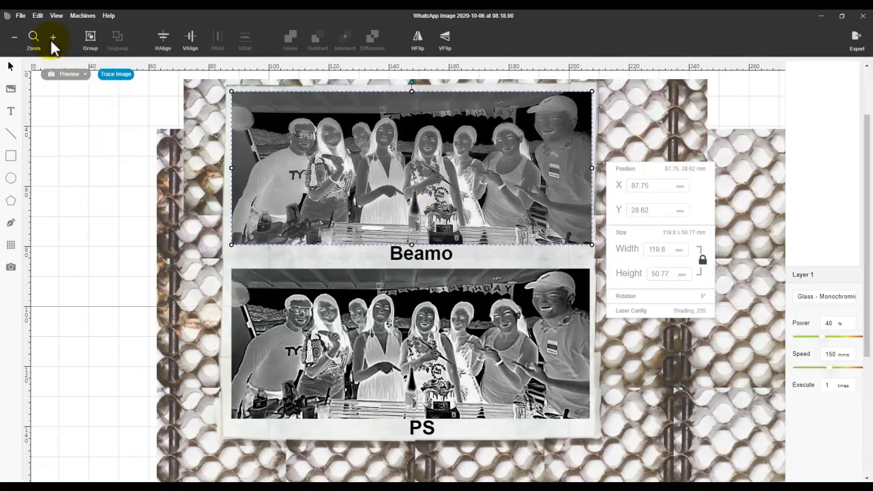
pyautogui.click(39, 15)
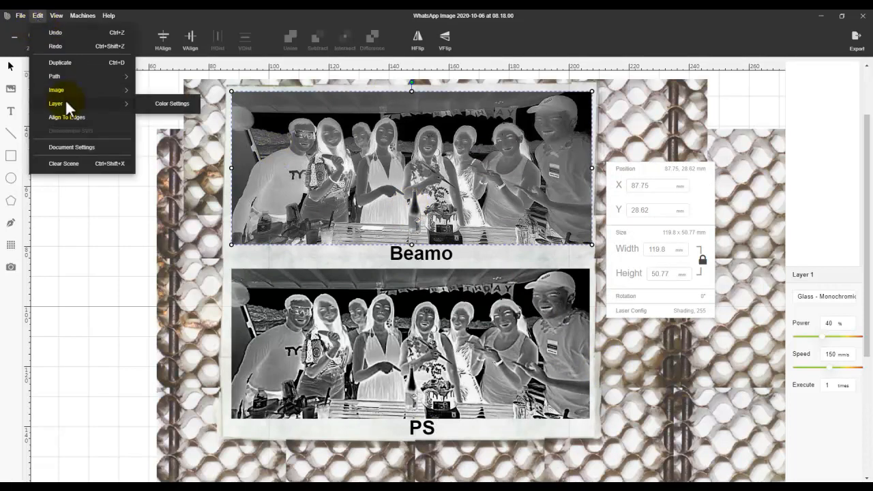
pyautogui.click(162, 145)
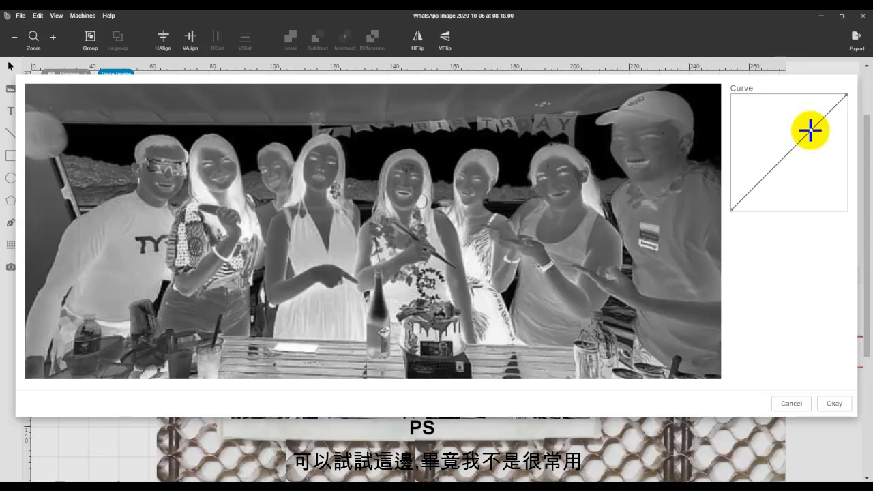
# Shape the curve into an S — shadows down, highlights up — and apply it
pyautogui.moveTo(811, 131); pyautogui.dragTo(808, 131)
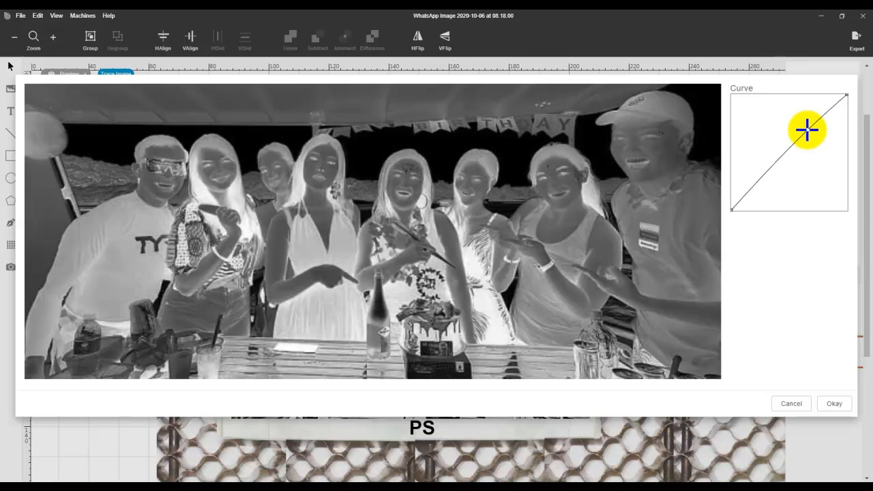
pyautogui.moveTo(808, 129); pyautogui.dragTo(778, 177)
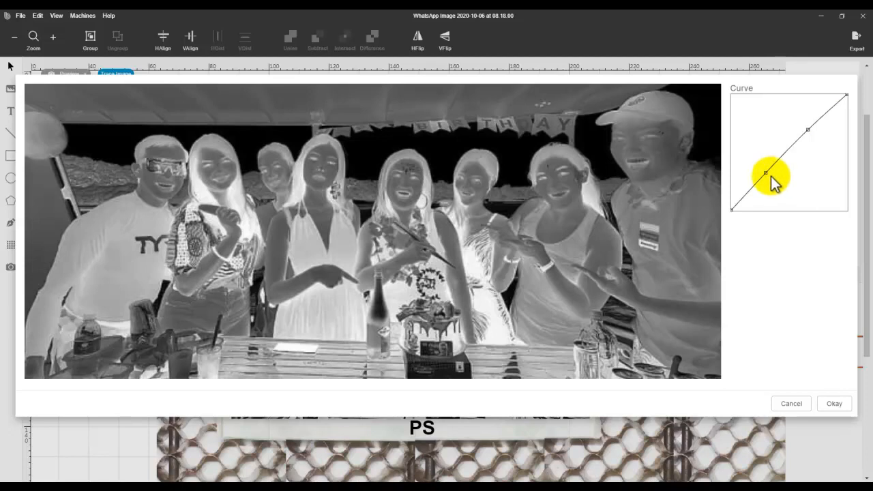
pyautogui.moveTo(766, 172); pyautogui.dragTo(775, 179)
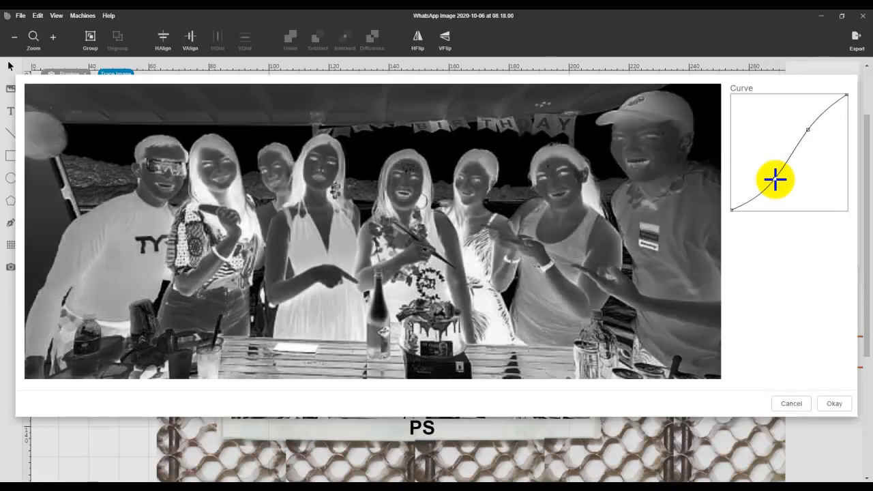
pyautogui.moveTo(775, 180); pyautogui.dragTo(802, 125)
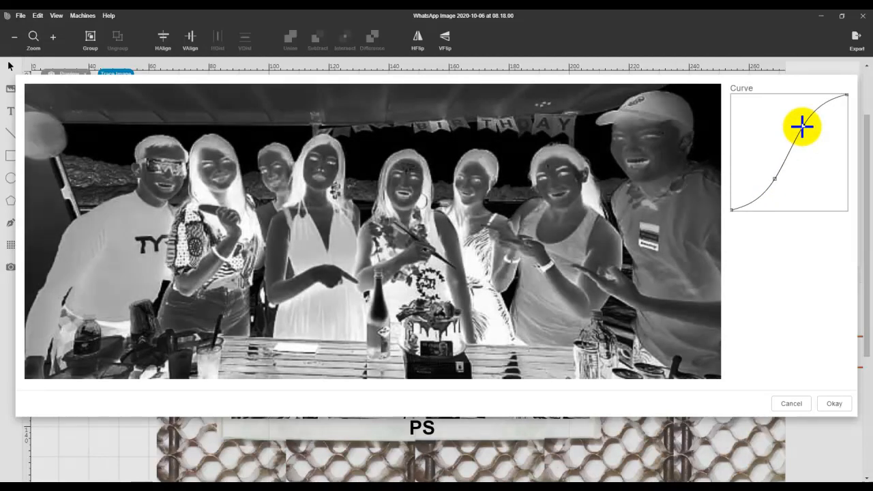
pyautogui.moveTo(803, 125); pyautogui.dragTo(803, 123)
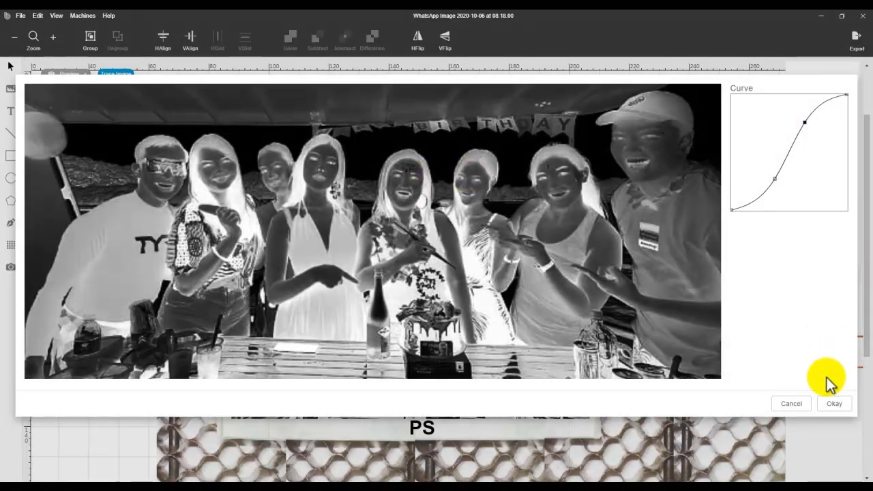
pyautogui.click(835, 404)
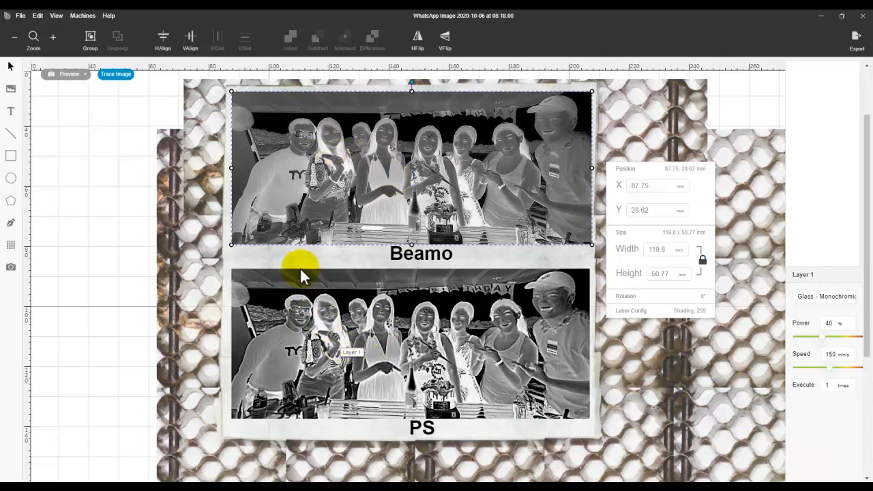
pyautogui.moveTo(557, 166)
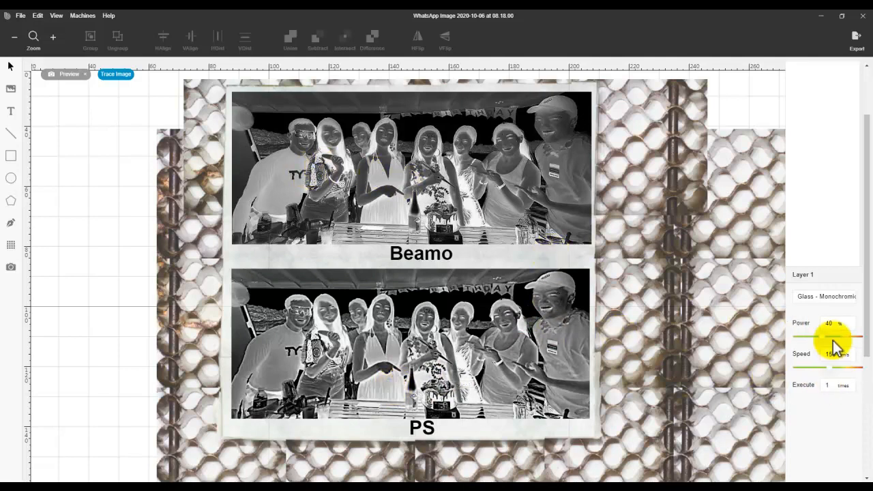
# Try the Fabric shading preset, then return the layer to Glass - Monochromatic Engraving
pyautogui.click(825, 297)
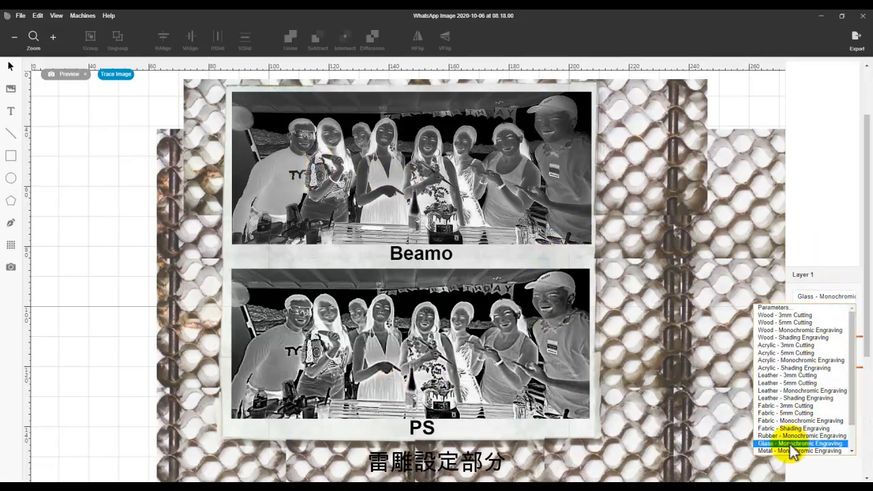
pyautogui.click(799, 444)
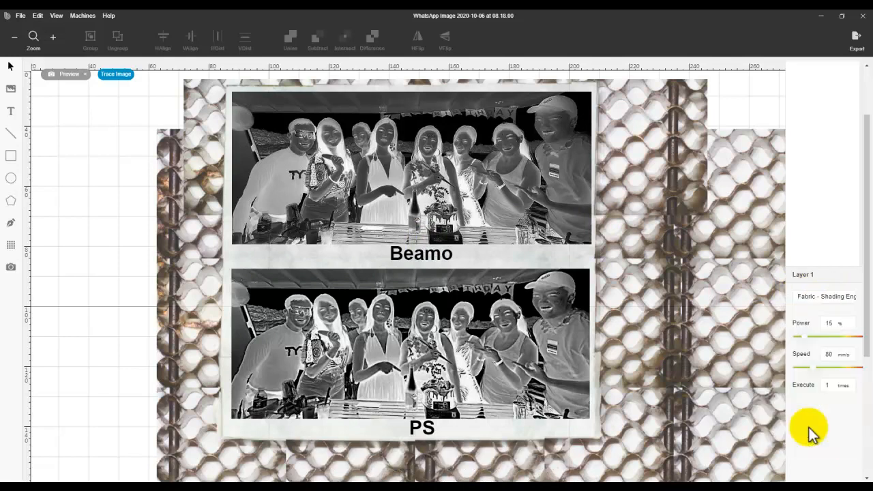
pyautogui.click(826, 296)
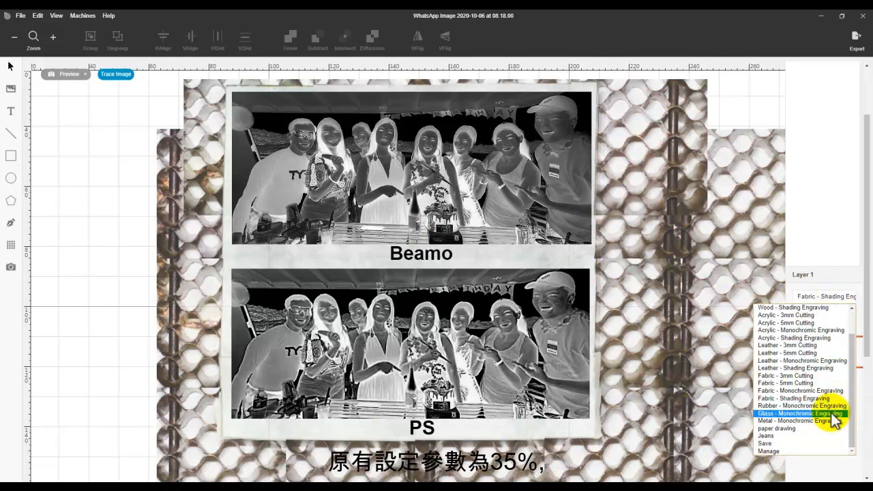
pyautogui.click(802, 413)
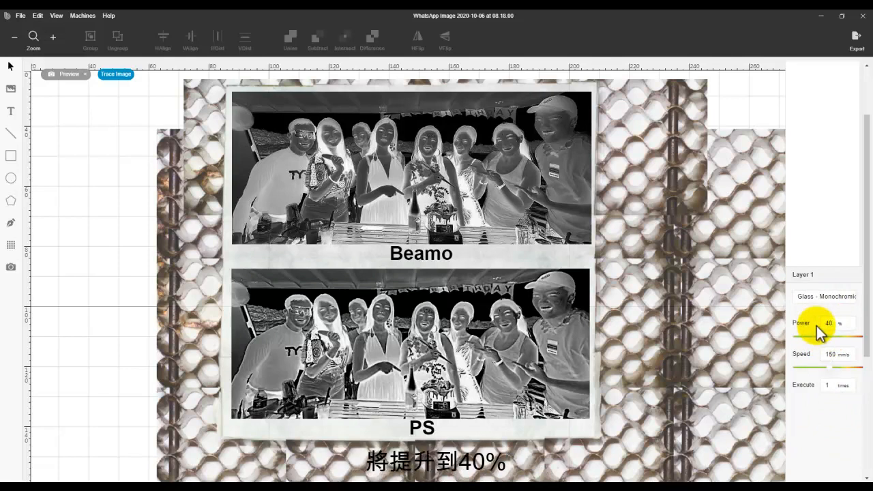
pyautogui.moveTo(799, 239)
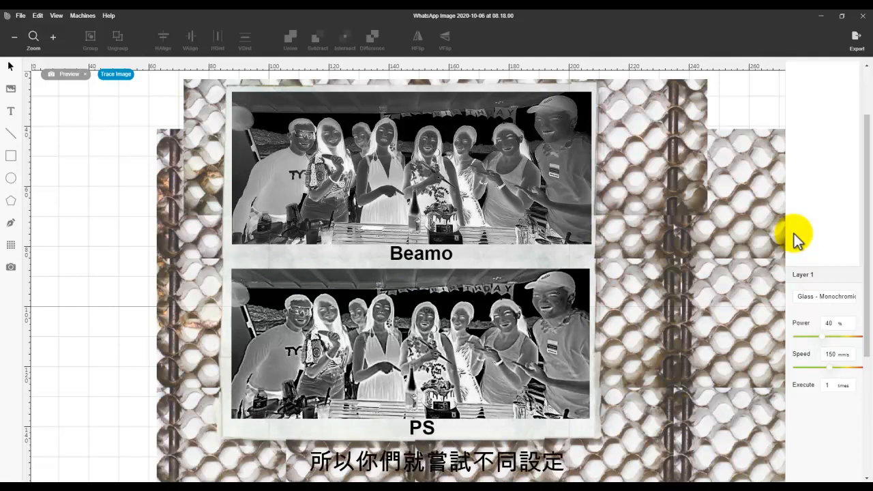
pyautogui.moveTo(838, 338)
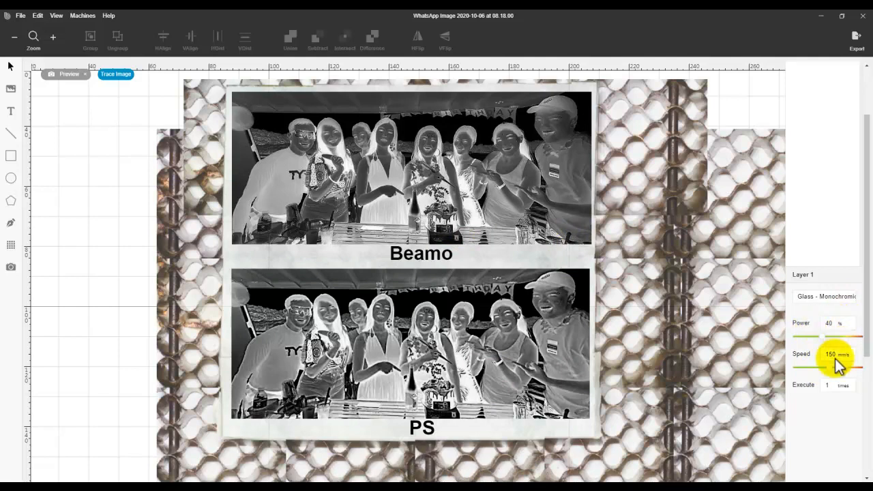
pyautogui.moveTo(811, 389)
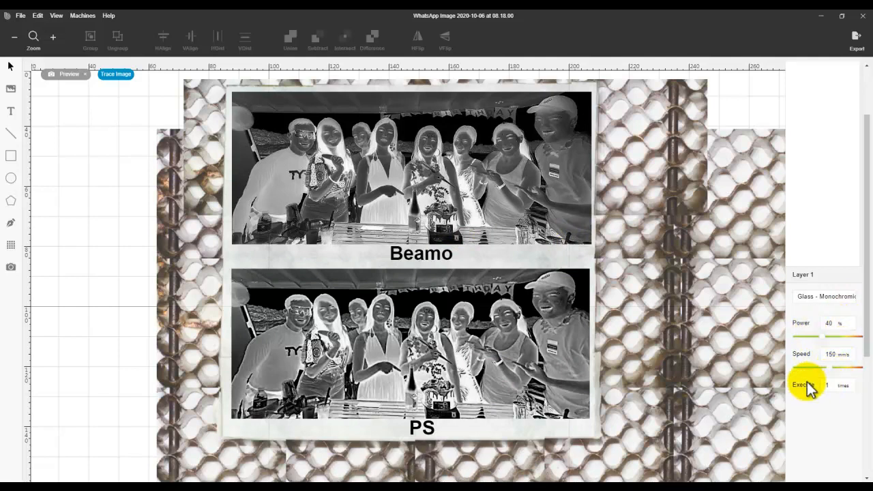
# Set the layer's Execute count to 2 so the job runs twice
pyautogui.click(827, 384)
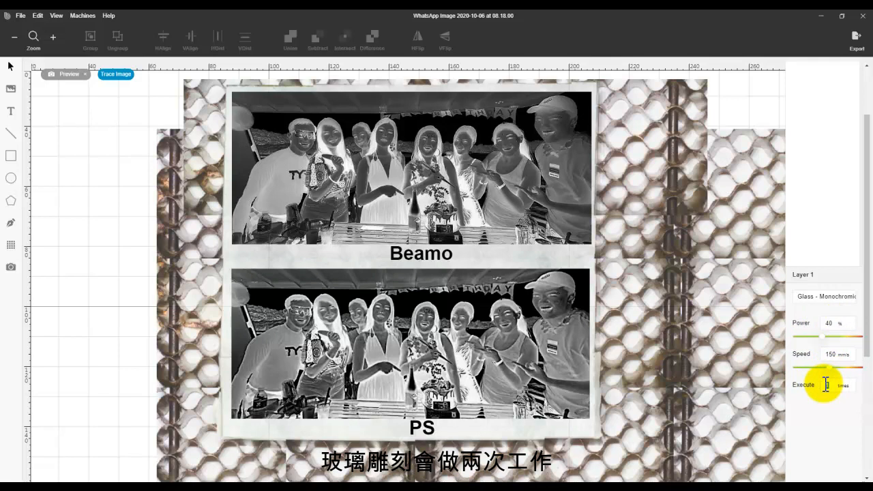
pyautogui.write('2')
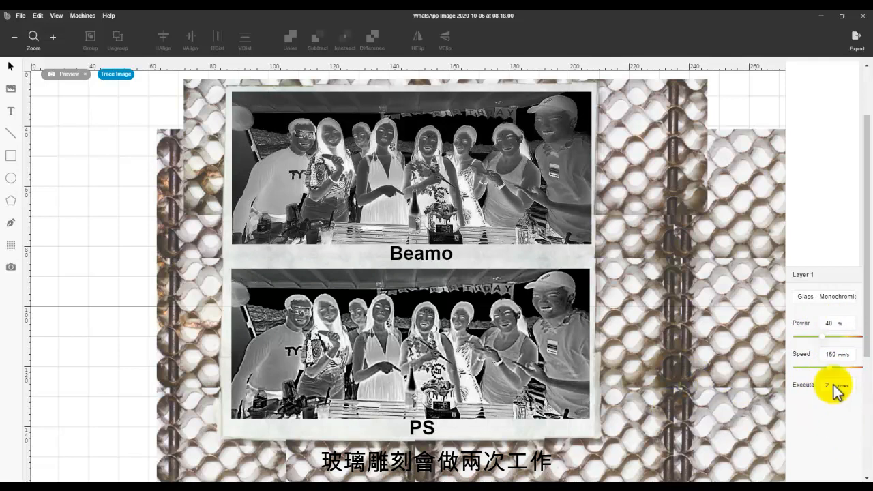
pyautogui.moveTo(857, 38)
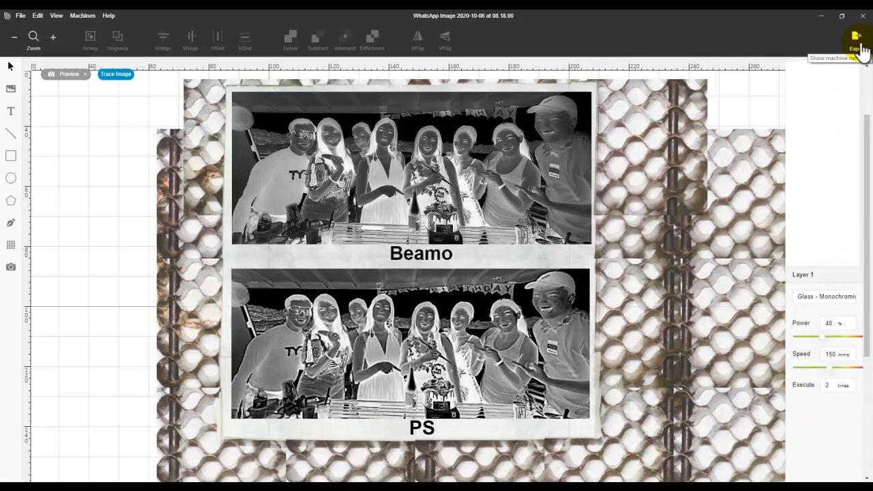
# Export the layout to the laser machine and start the engraving job
pyautogui.click(857, 38)
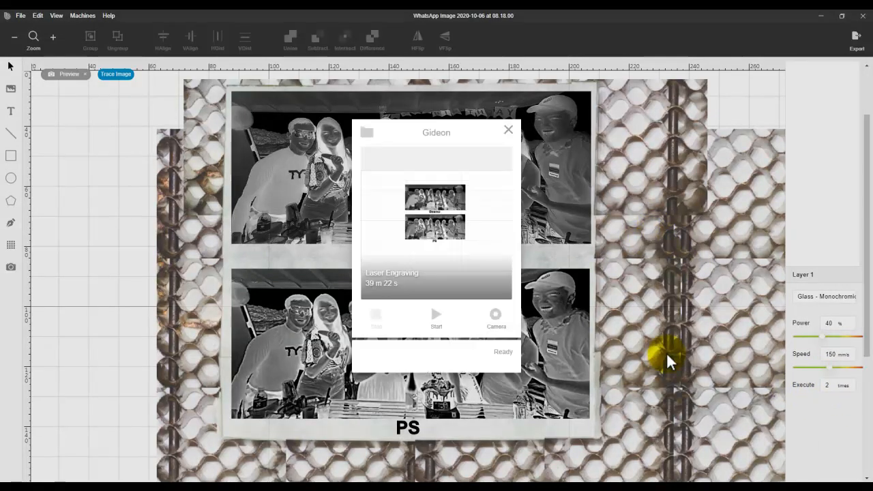
pyautogui.moveTo(368, 294)
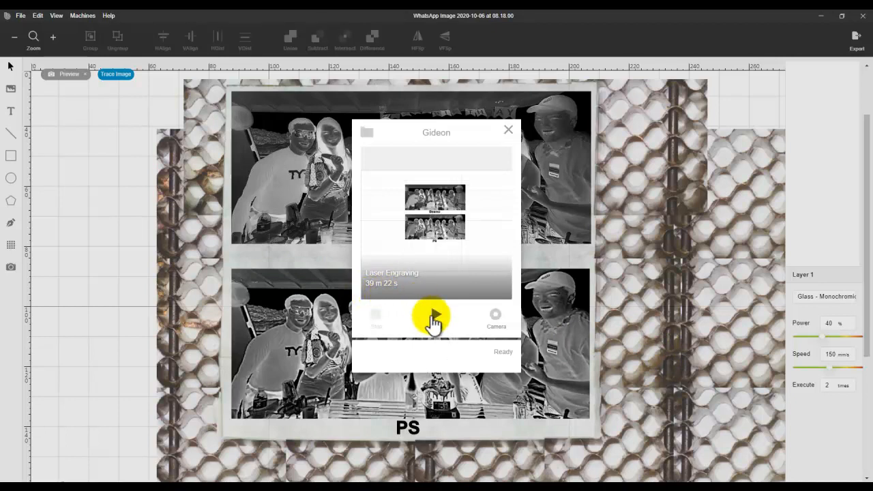
pyautogui.click(435, 315)
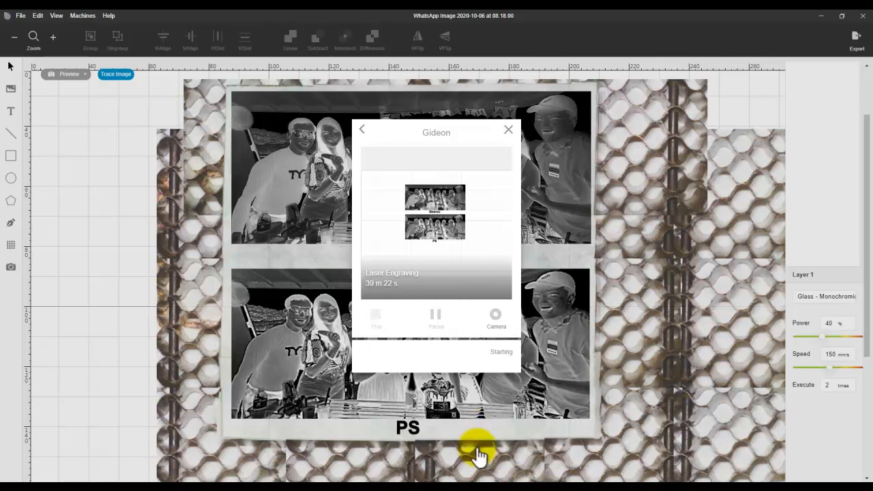